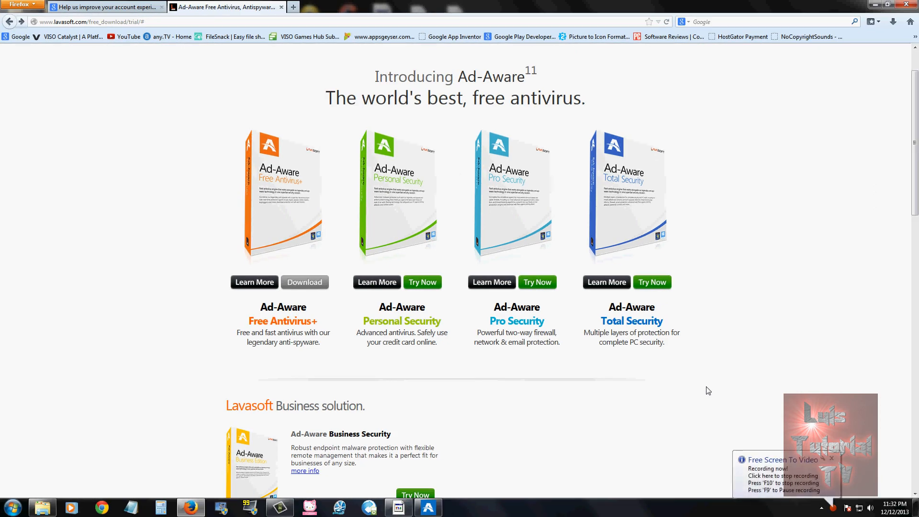
{"action": "mouse_move", "coordinate": [762, 364]}
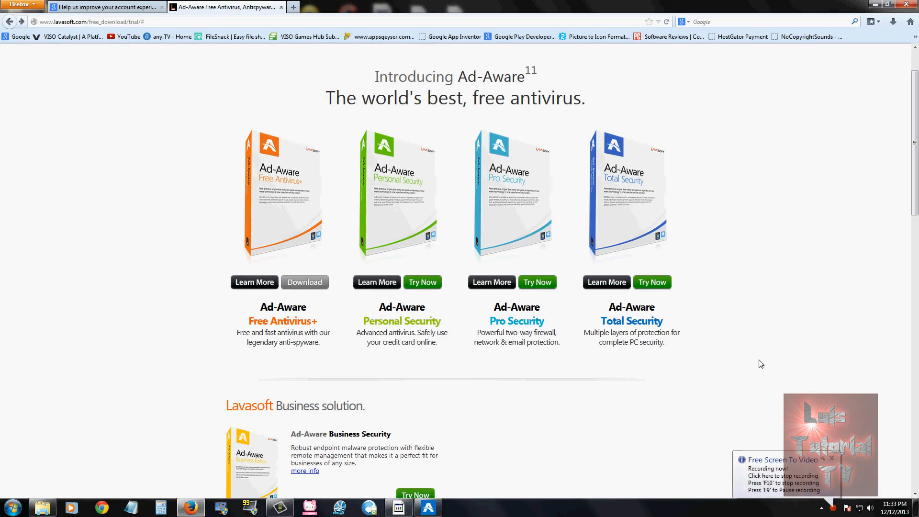
{"action": "mouse_move", "coordinate": [780, 368]}
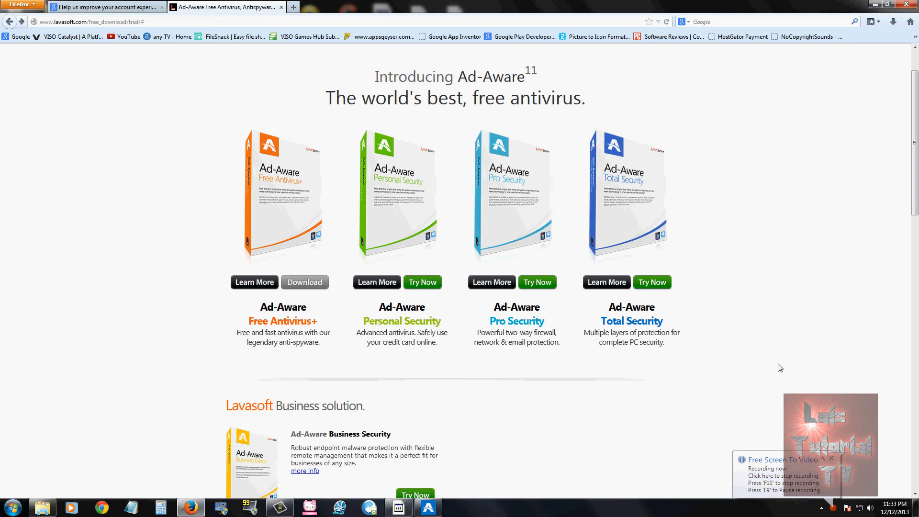
{"action": "mouse_move", "coordinate": [664, 320]}
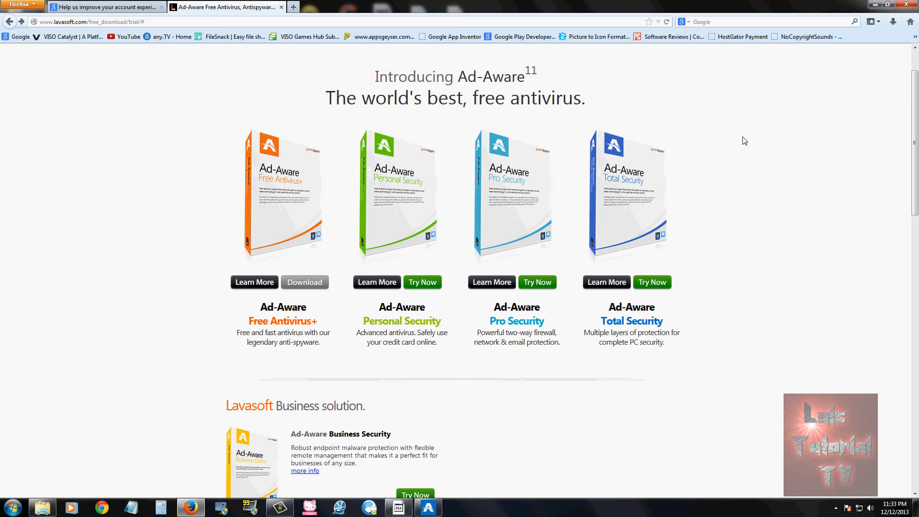
{"action": "mouse_move", "coordinate": [641, 181]}
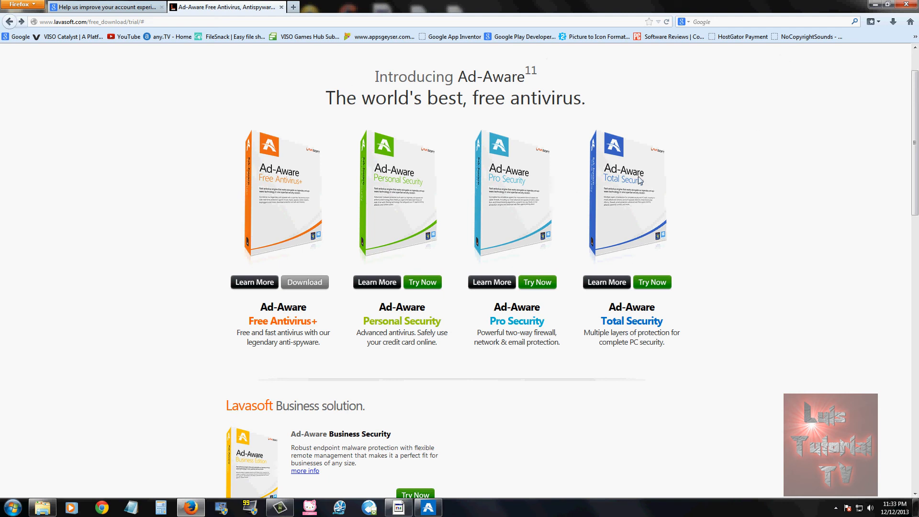
{"action": "mouse_move", "coordinate": [839, 202]}
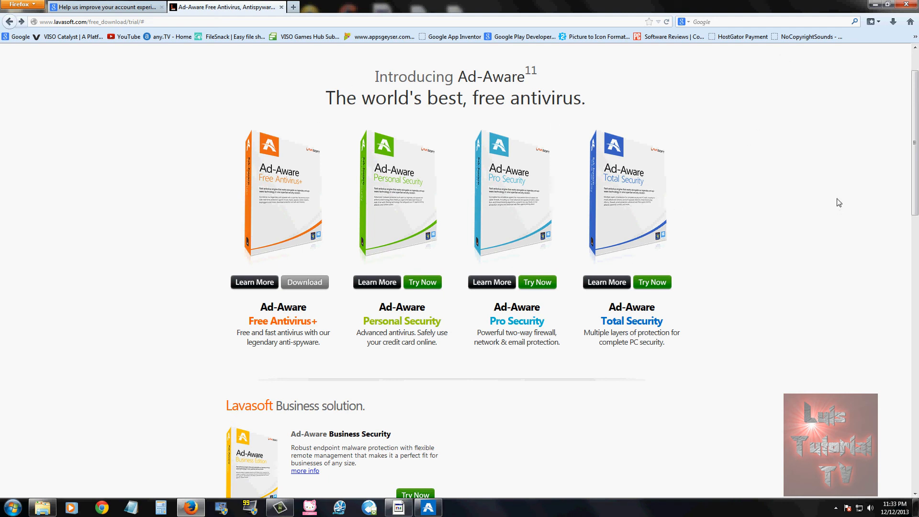
{"action": "mouse_move", "coordinate": [776, 204]}
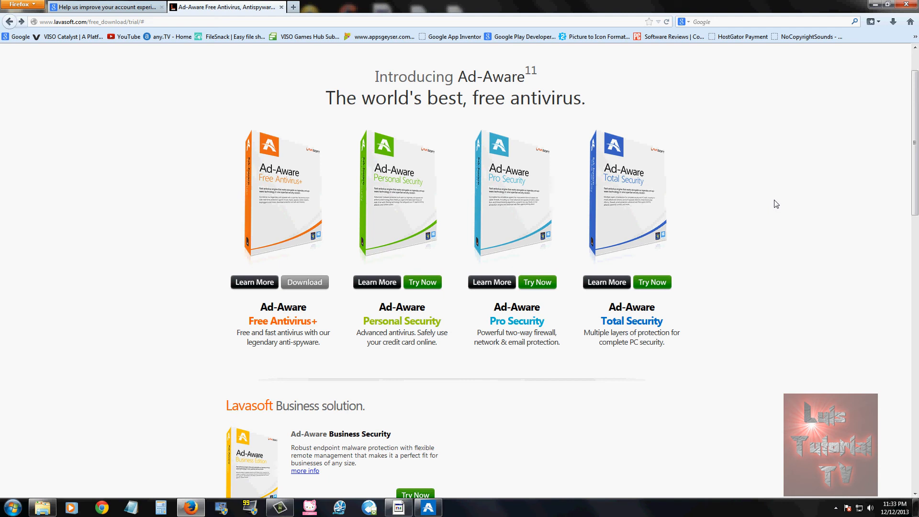
{"action": "mouse_move", "coordinate": [583, 296]}
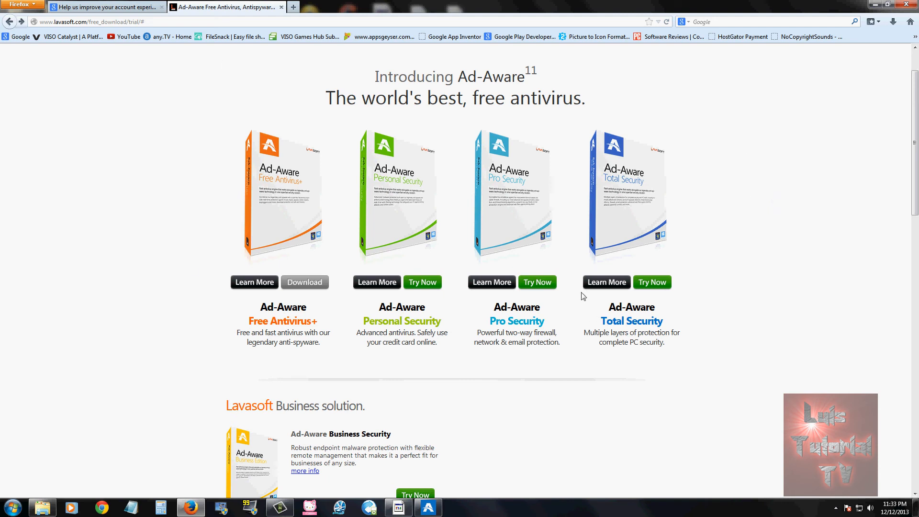
{"action": "mouse_move", "coordinate": [701, 300]}
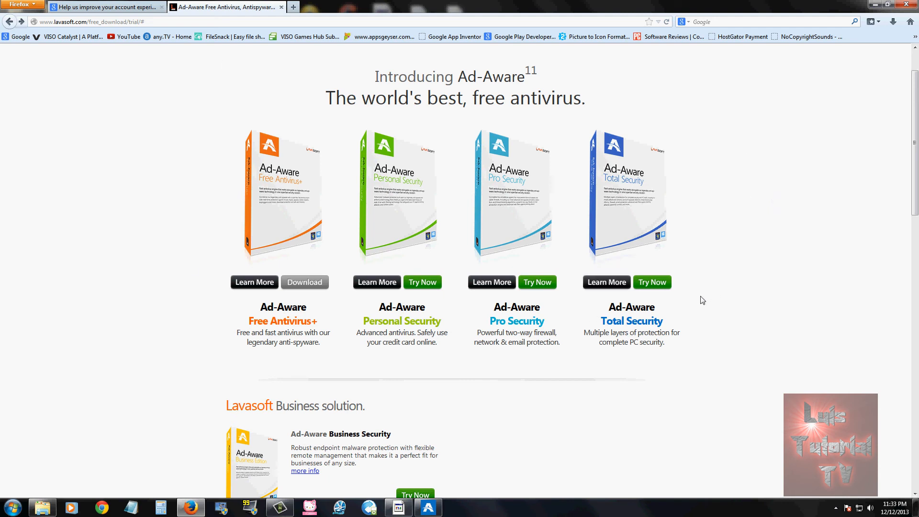
{"action": "mouse_move", "coordinate": [314, 315]}
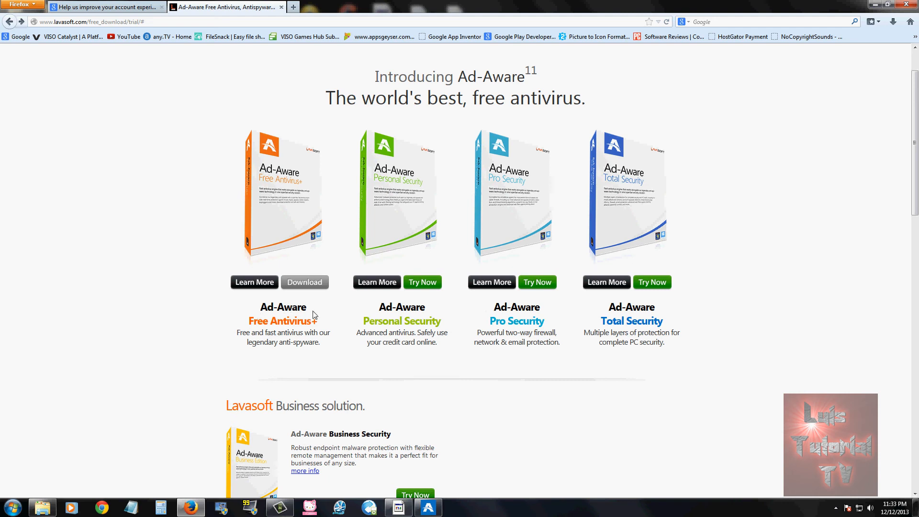
Start the Ad-Aware Total Security trial and continue with the free trial over the sponsored offer
{"action": "double_click", "coordinate": [631, 315]}
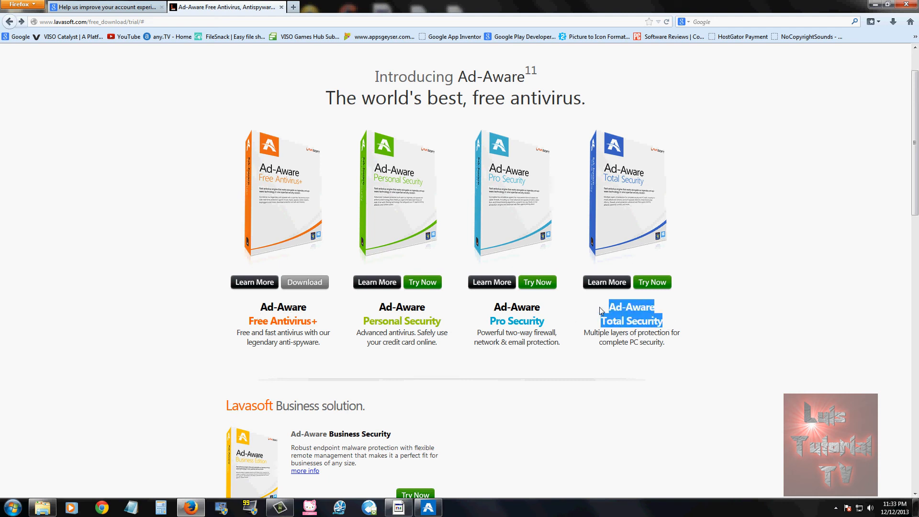
{"action": "mouse_move", "coordinate": [814, 248]}
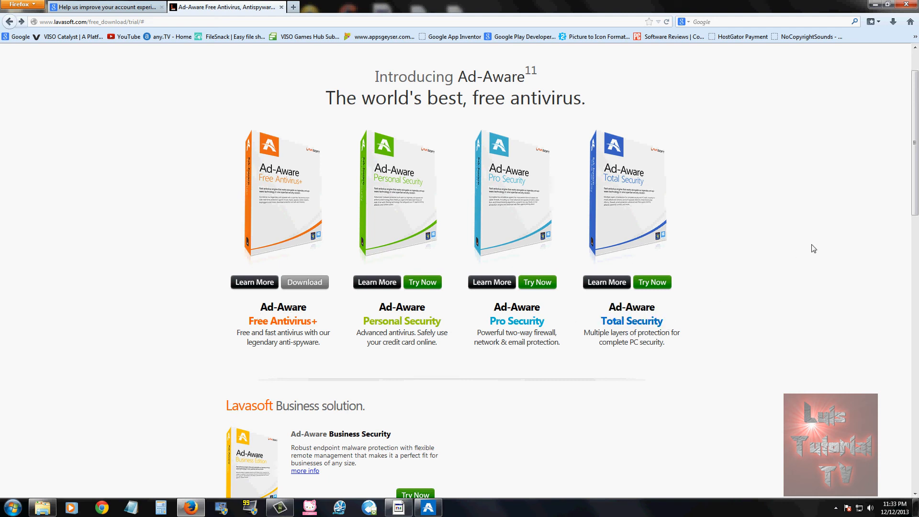
{"action": "mouse_move", "coordinate": [769, 320]}
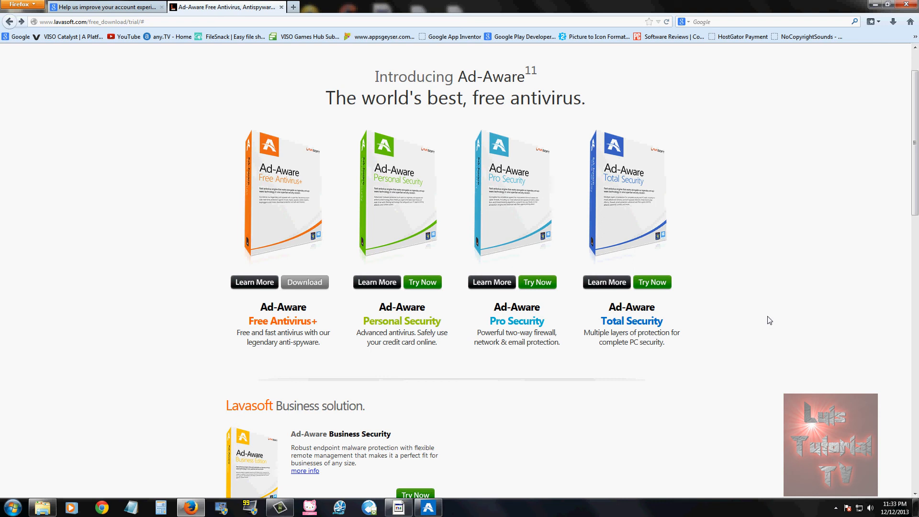
{"action": "mouse_move", "coordinate": [685, 308]}
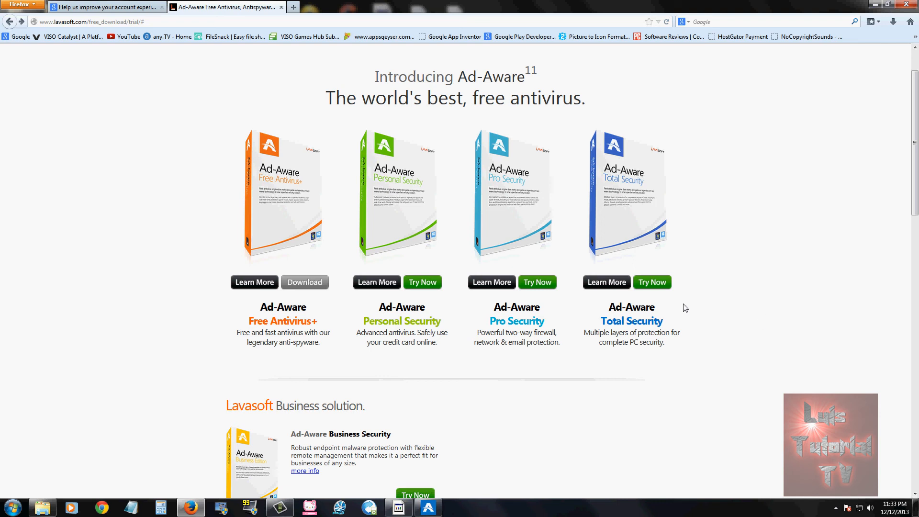
{"action": "mouse_move", "coordinate": [615, 310]}
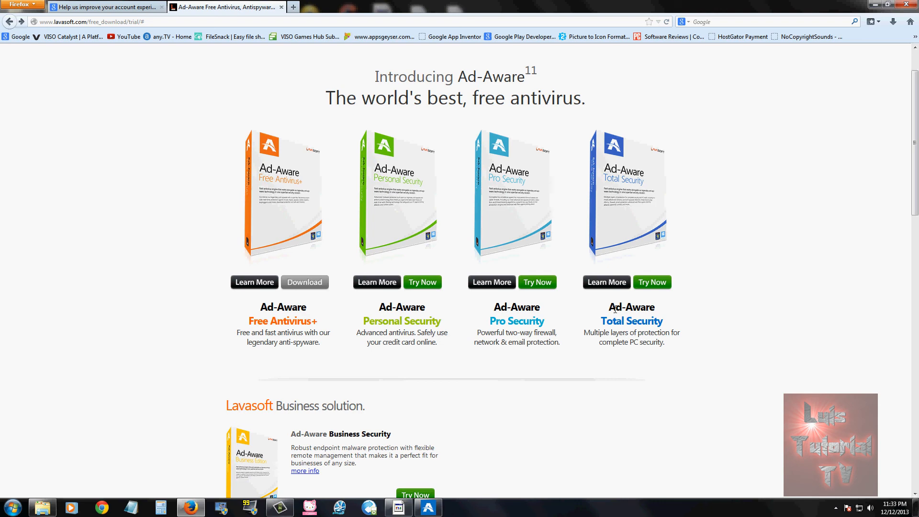
{"action": "mouse_move", "coordinate": [652, 281]}
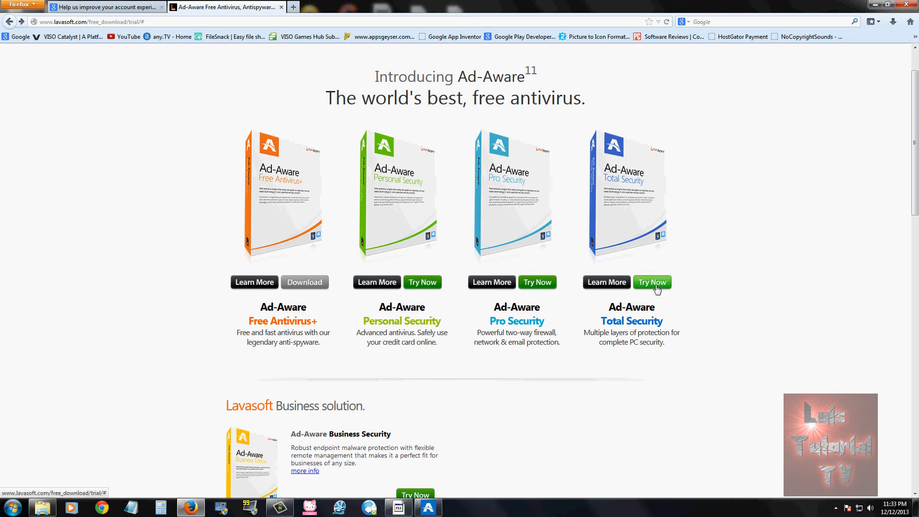
{"action": "left_click", "coordinate": [651, 282]}
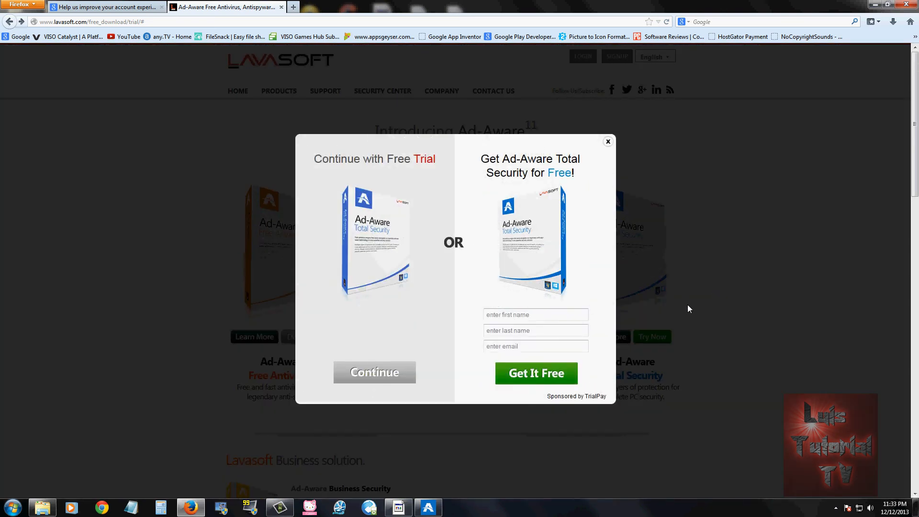
{"action": "mouse_move", "coordinate": [374, 372]}
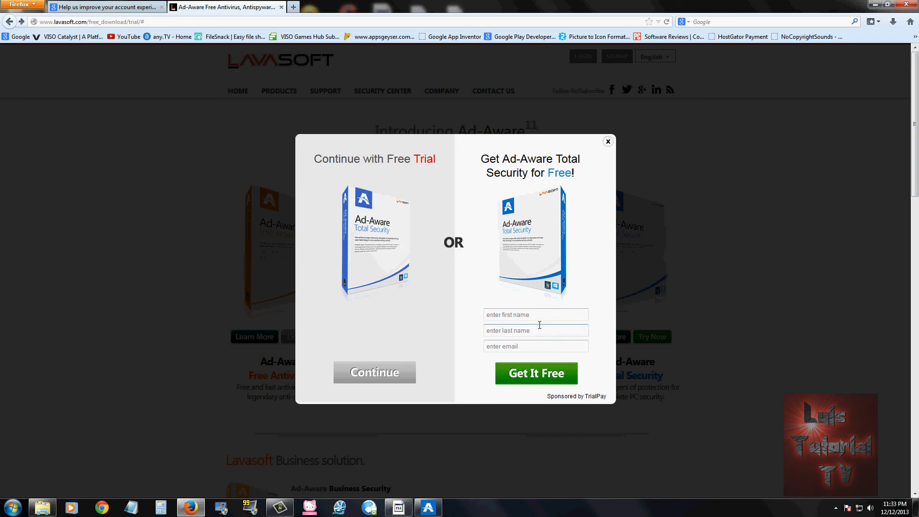
{"action": "mouse_move", "coordinate": [437, 164]}
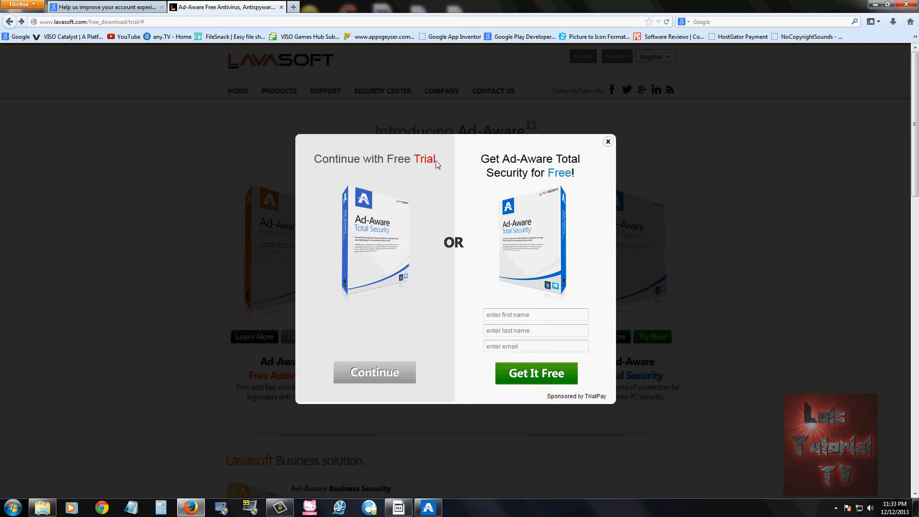
{"action": "left_click", "coordinate": [375, 373]}
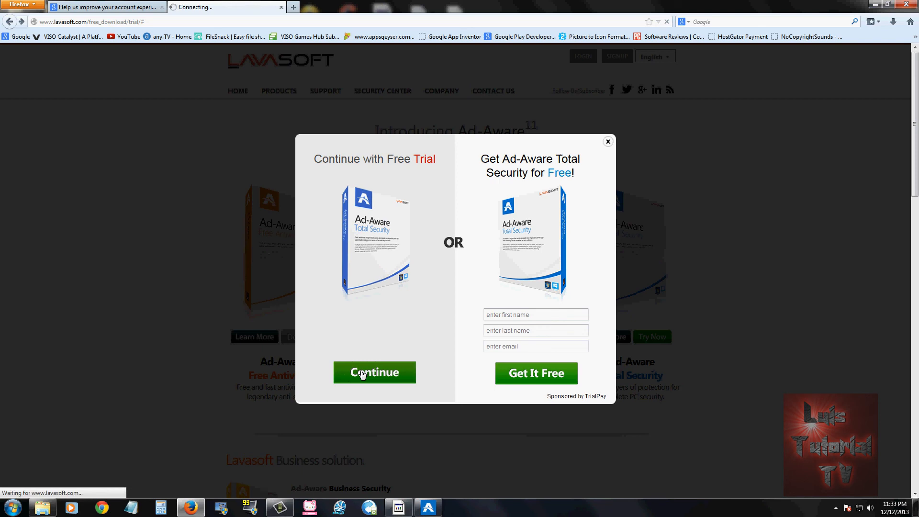
{"action": "mouse_move", "coordinate": [375, 373]}
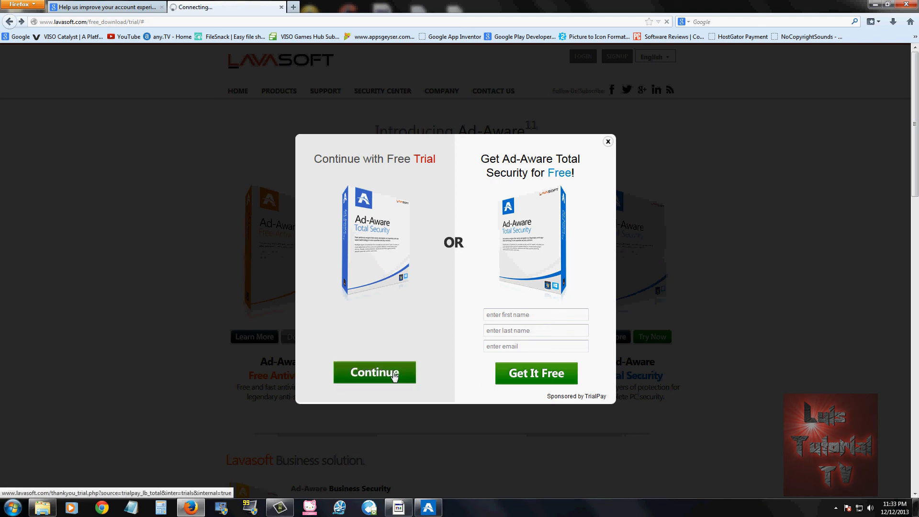
Save Adaware_Installer.exe from the thank-you page to the computer
{"action": "left_click", "coordinate": [374, 373]}
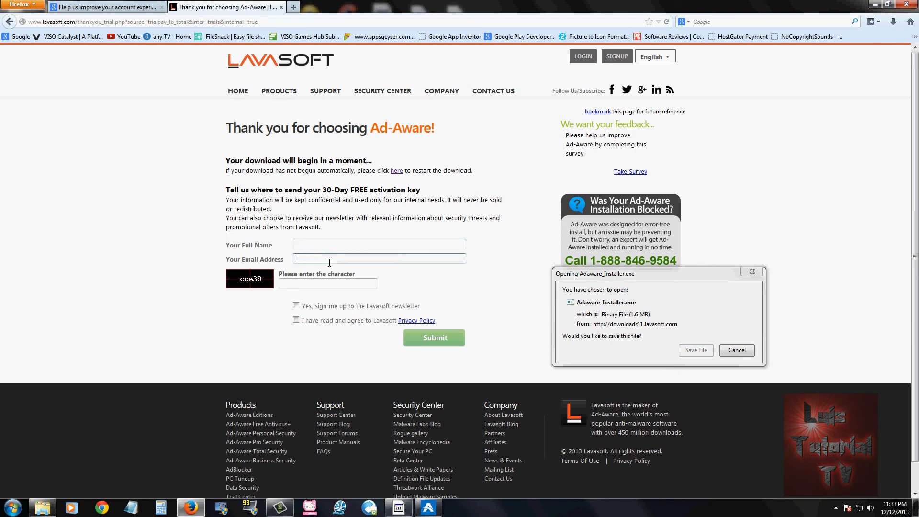
{"action": "mouse_move", "coordinate": [431, 297]}
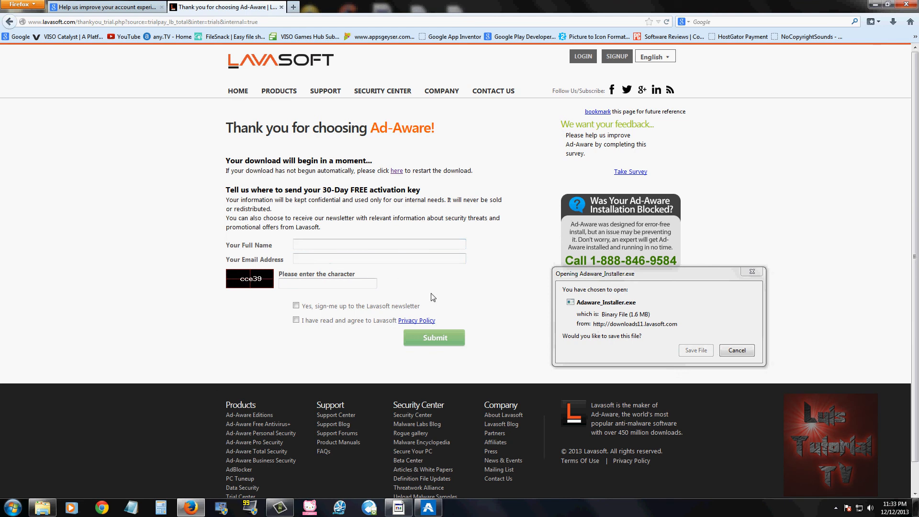
{"action": "mouse_move", "coordinate": [751, 330]}
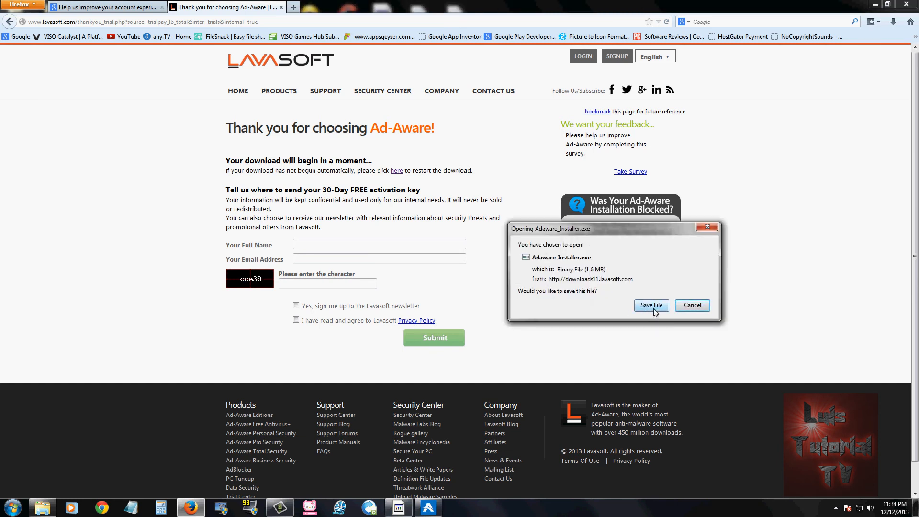
{"action": "mouse_move", "coordinate": [701, 240]}
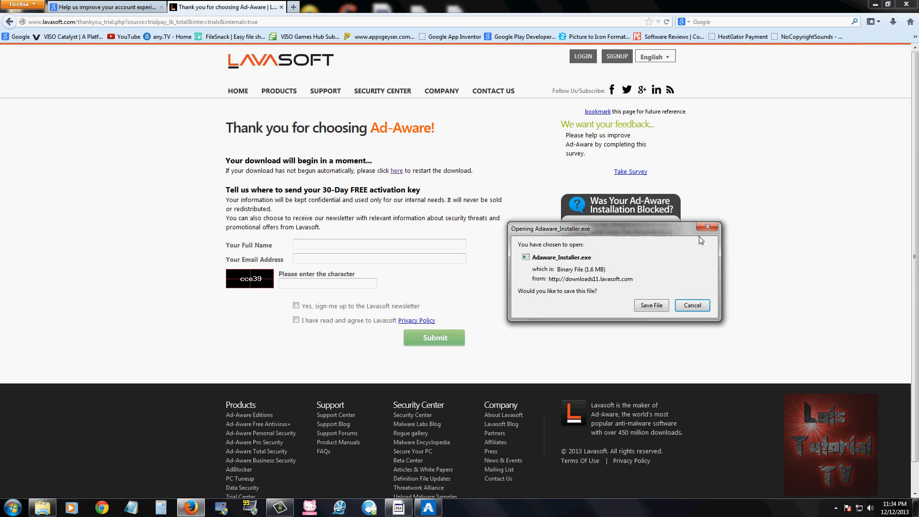
{"action": "left_click", "coordinate": [691, 305]}
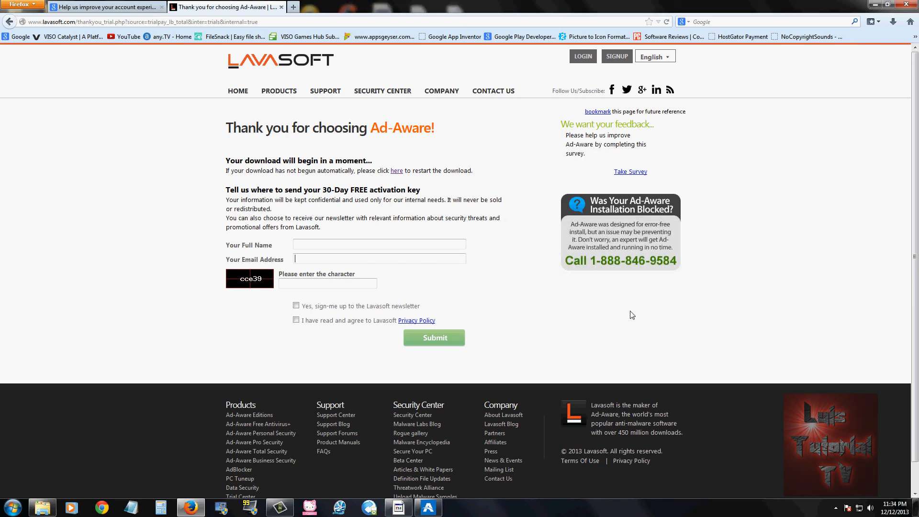
{"action": "mouse_move", "coordinate": [269, 184]}
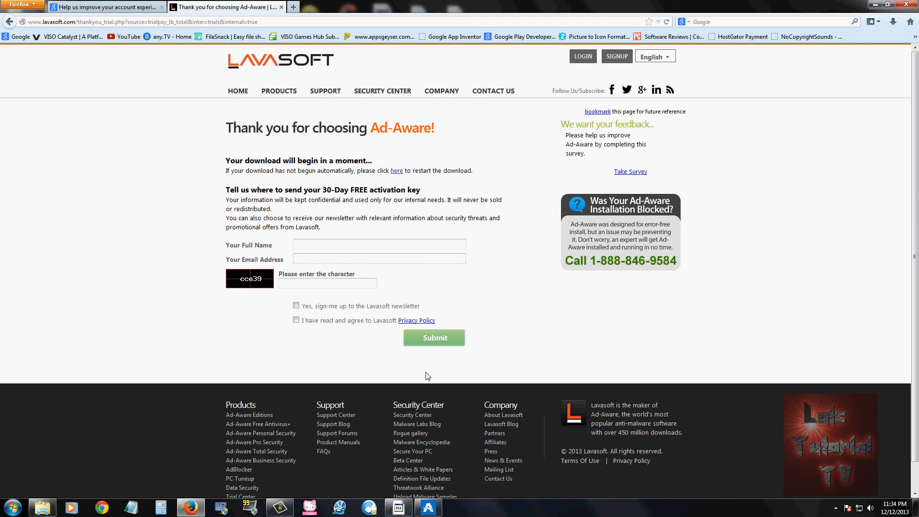
{"action": "left_click", "coordinate": [429, 507]}
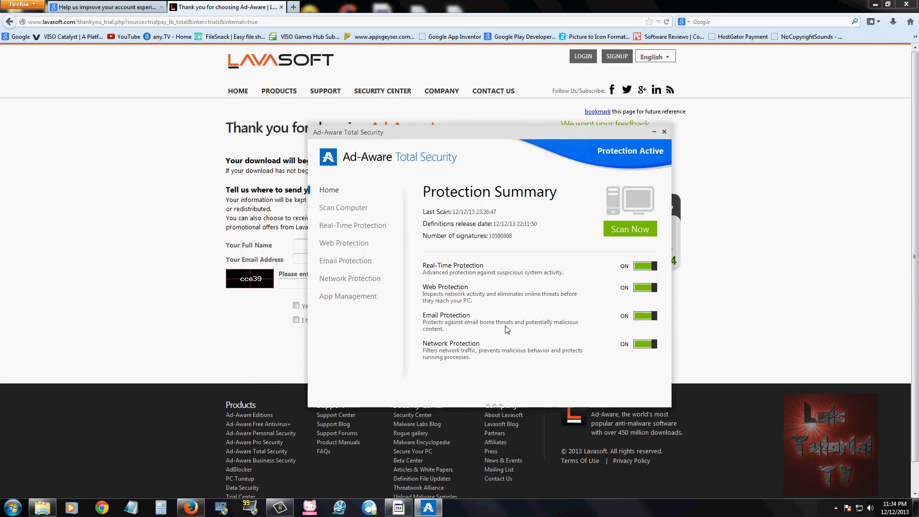
{"action": "mouse_move", "coordinate": [513, 142]}
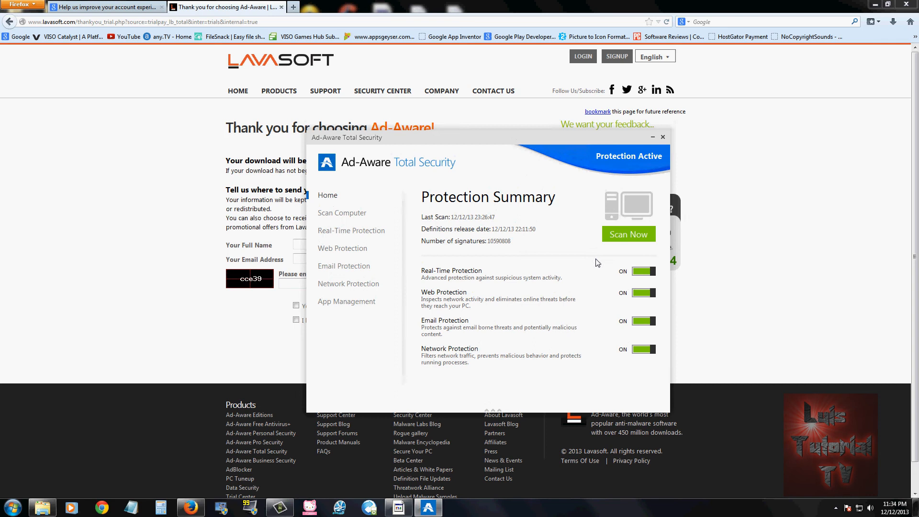
{"action": "mouse_move", "coordinate": [628, 242]}
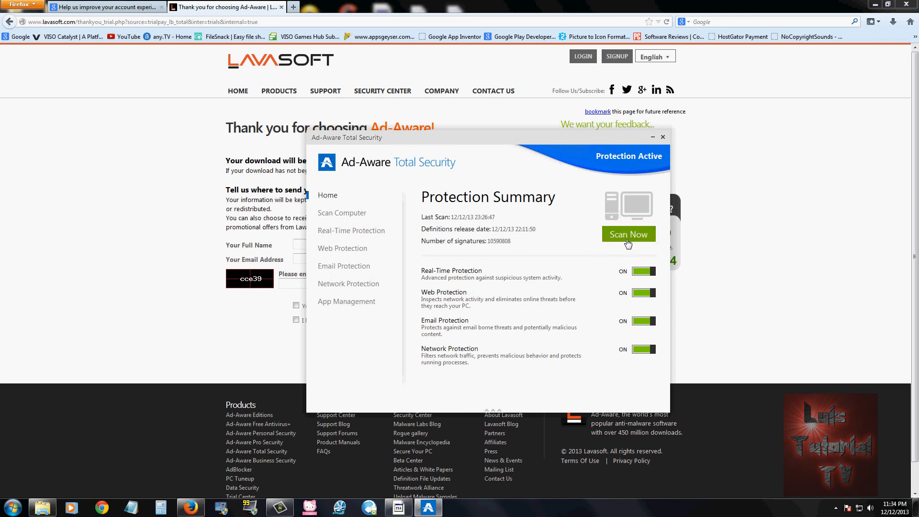
{"action": "mouse_move", "coordinate": [617, 254]}
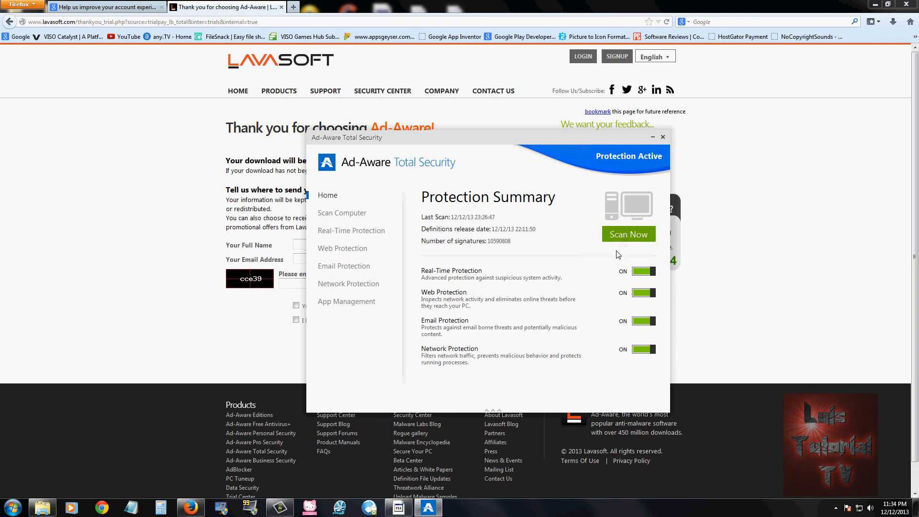
{"action": "mouse_move", "coordinate": [458, 273]}
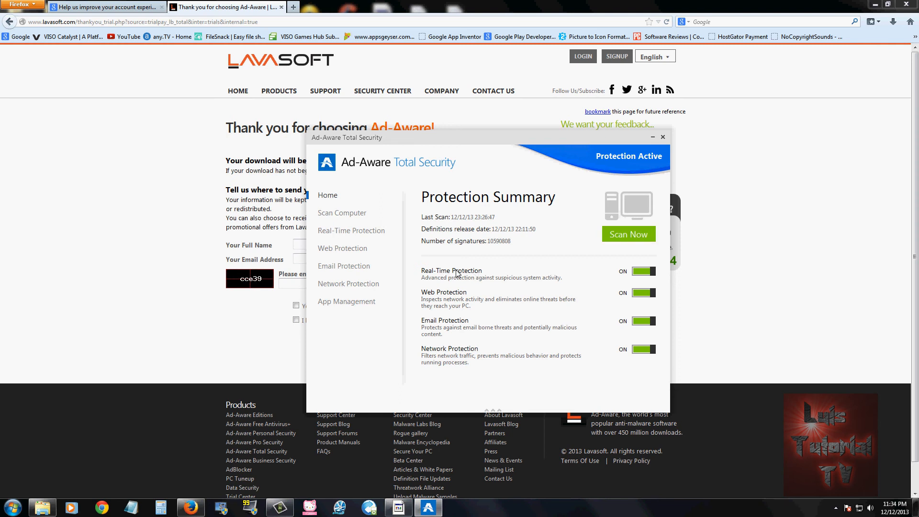
{"action": "mouse_move", "coordinate": [461, 325]}
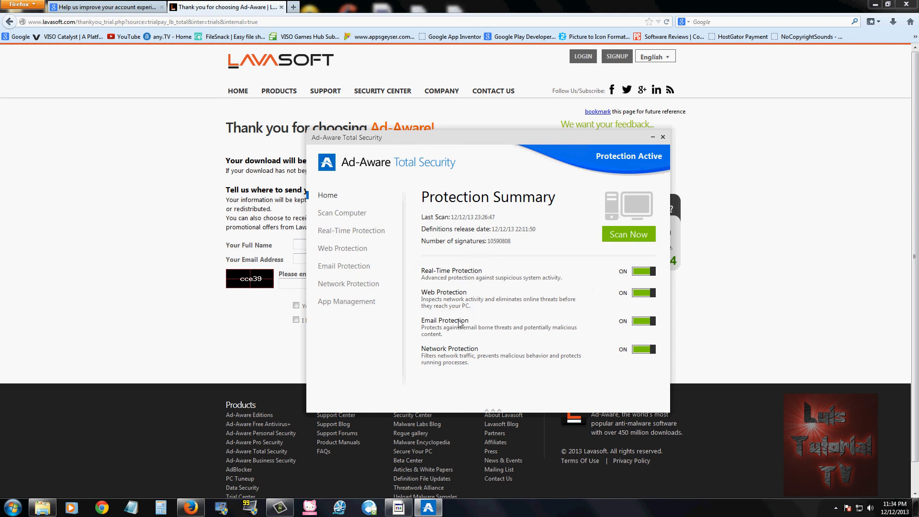
{"action": "mouse_move", "coordinate": [459, 201]}
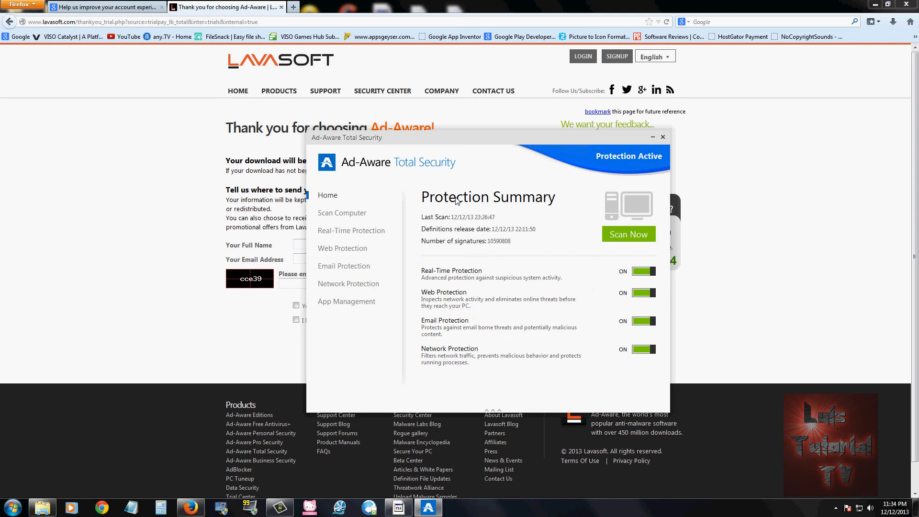
{"action": "mouse_move", "coordinate": [557, 302]}
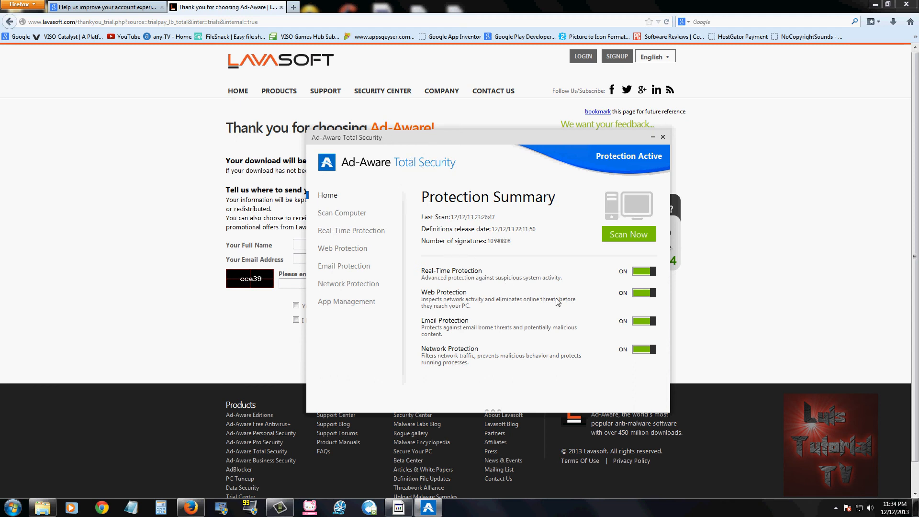
{"action": "mouse_move", "coordinate": [576, 299]}
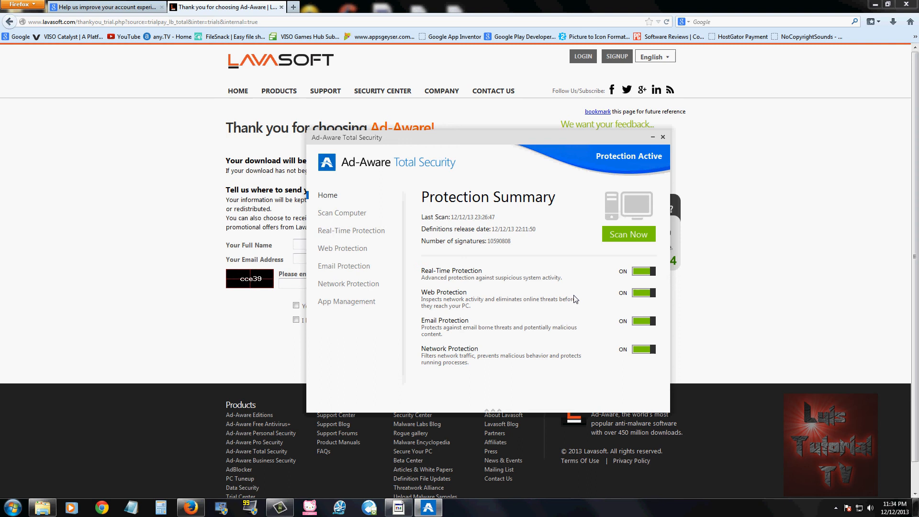
{"action": "mouse_move", "coordinate": [342, 212]}
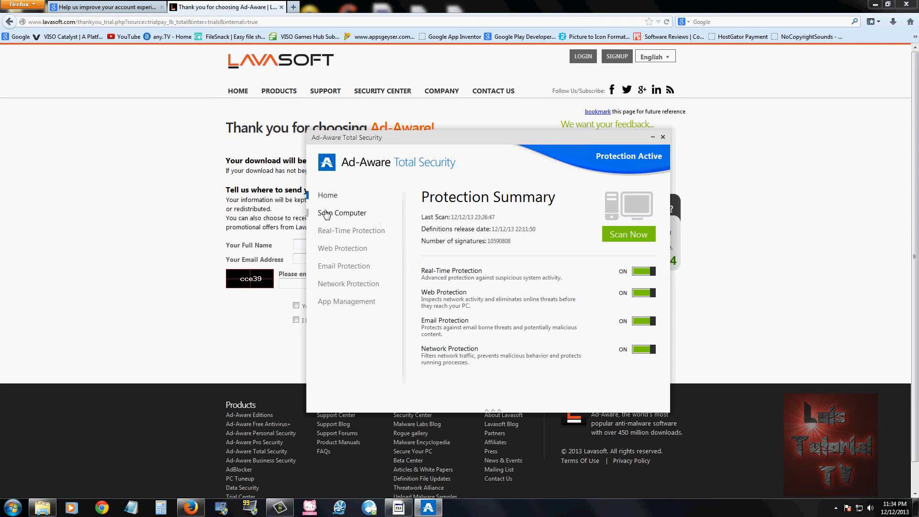
View the Scan Computer page with Quick, Full and Custom scans, then move to Real-Time Protection
{"action": "left_click", "coordinate": [342, 212]}
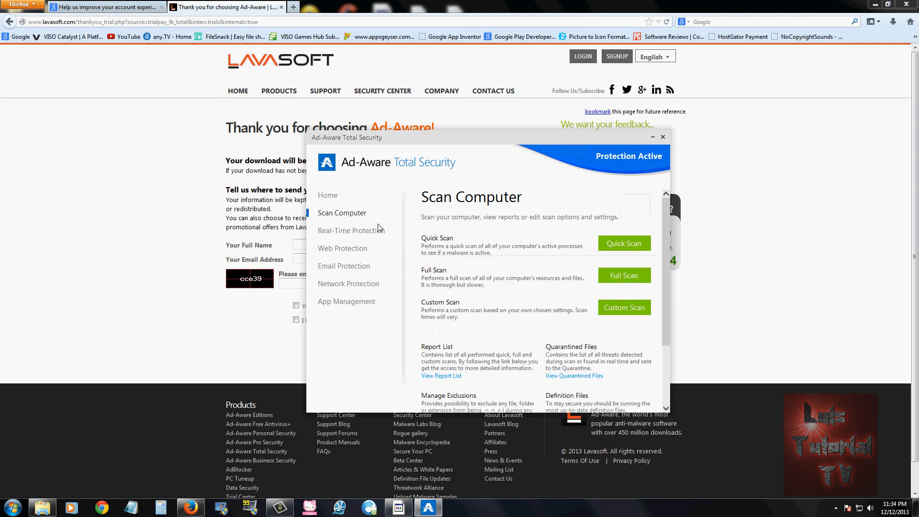
{"action": "mouse_move", "coordinate": [485, 211]}
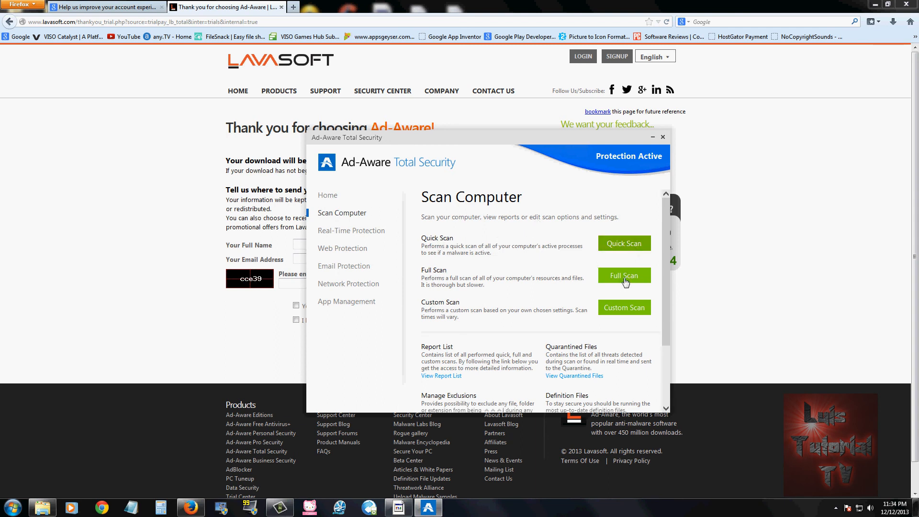
{"action": "mouse_move", "coordinate": [626, 308]}
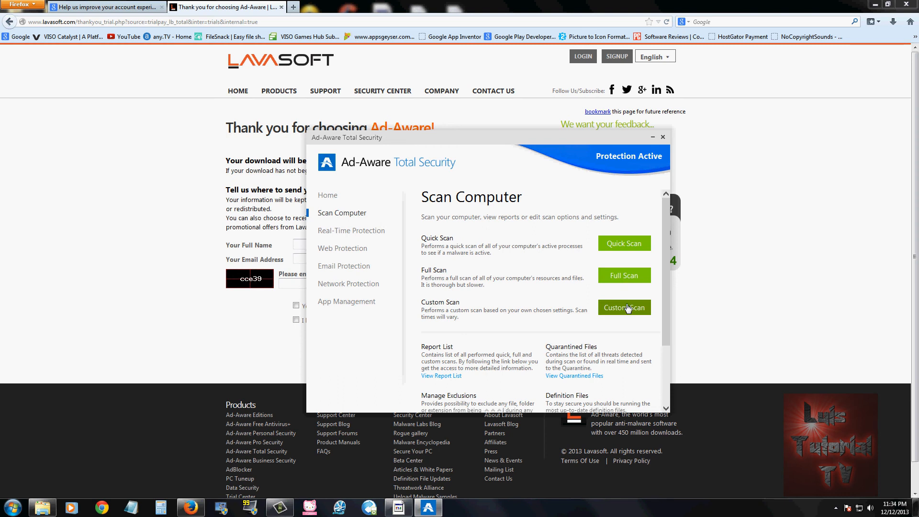
{"action": "mouse_move", "coordinate": [626, 337]}
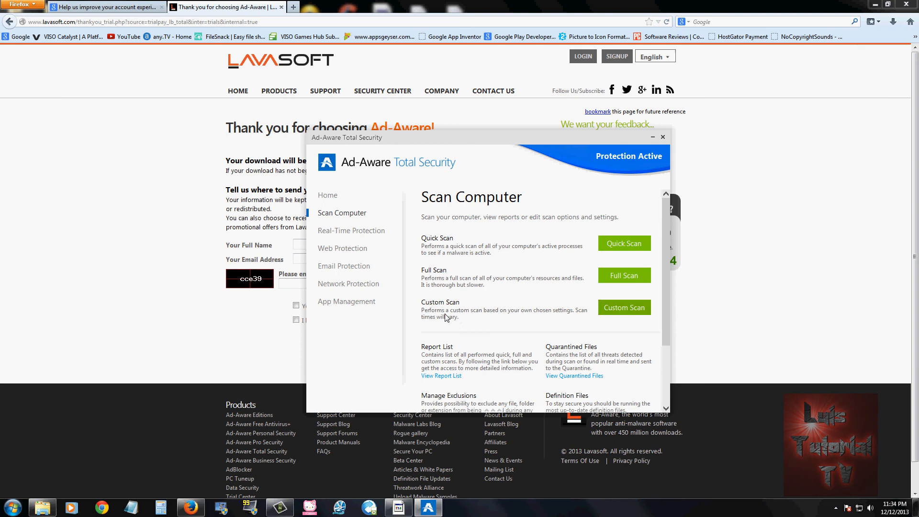
{"action": "left_click", "coordinate": [351, 231]}
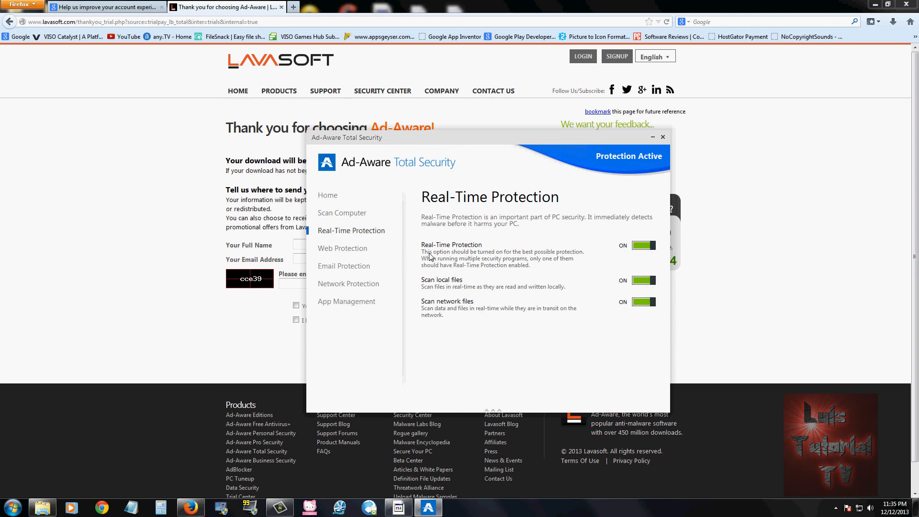
{"action": "mouse_move", "coordinate": [505, 267]}
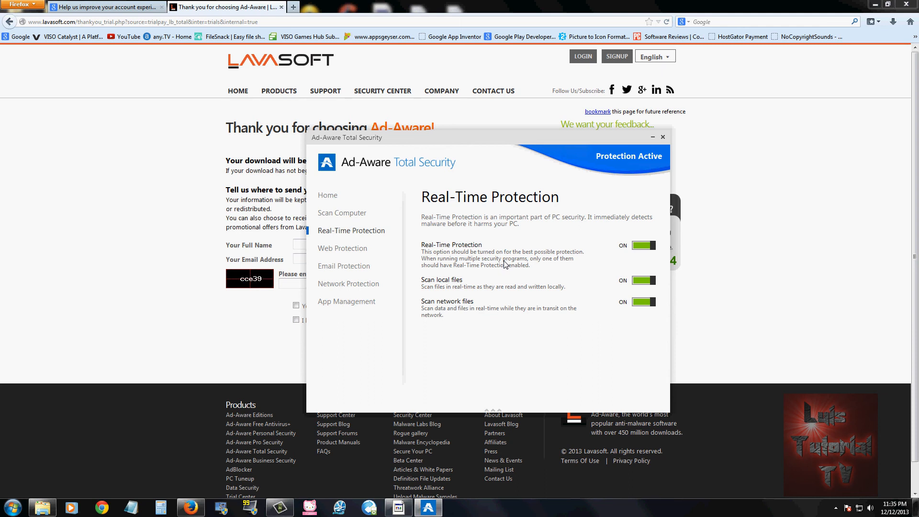
{"action": "mouse_move", "coordinate": [438, 286]}
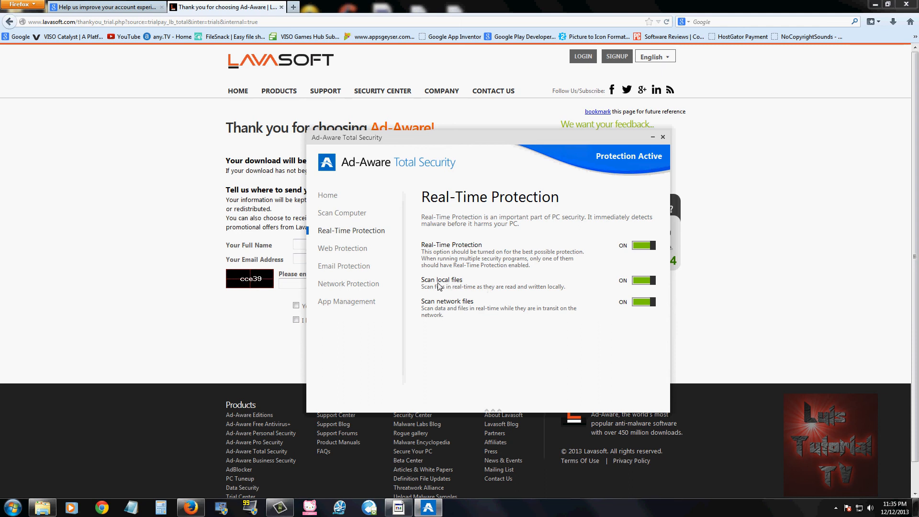
{"action": "mouse_move", "coordinate": [443, 306]}
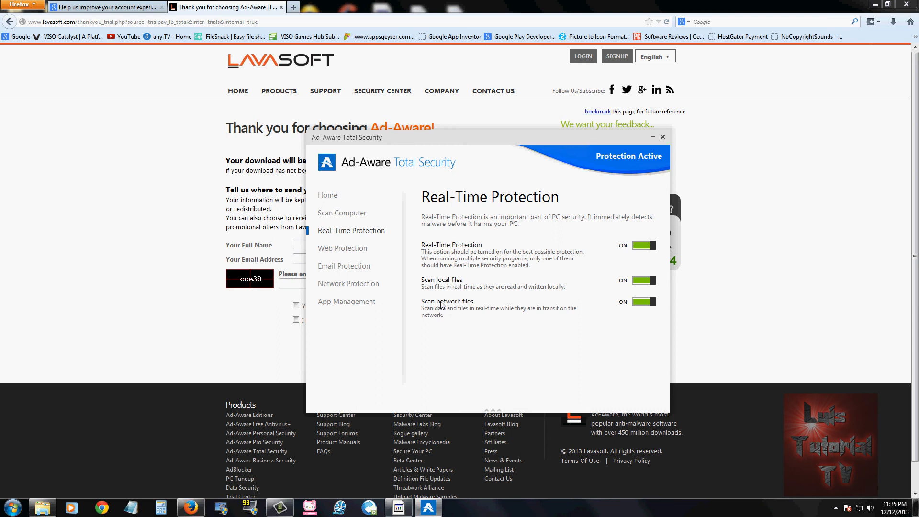
{"action": "mouse_move", "coordinate": [459, 309]}
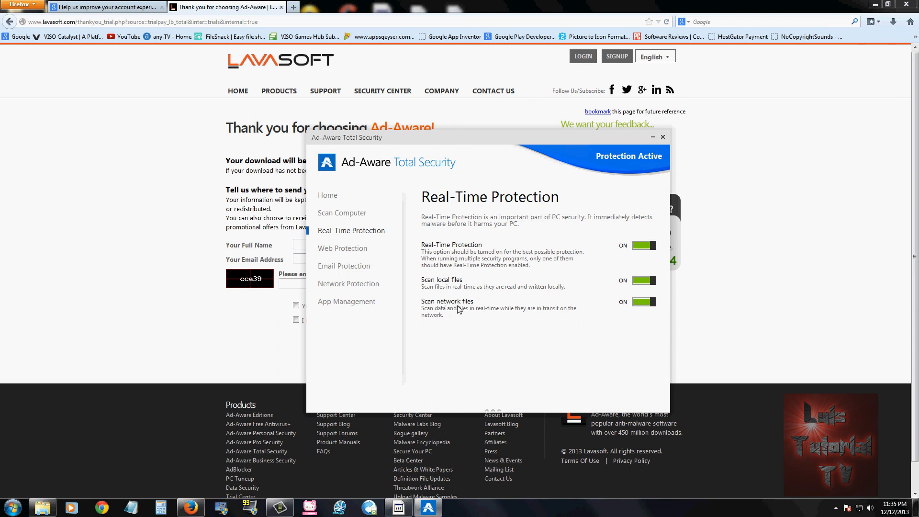
Leave Real-Time Protection with all toggles on and go to Web Protection
{"action": "left_click", "coordinate": [343, 248]}
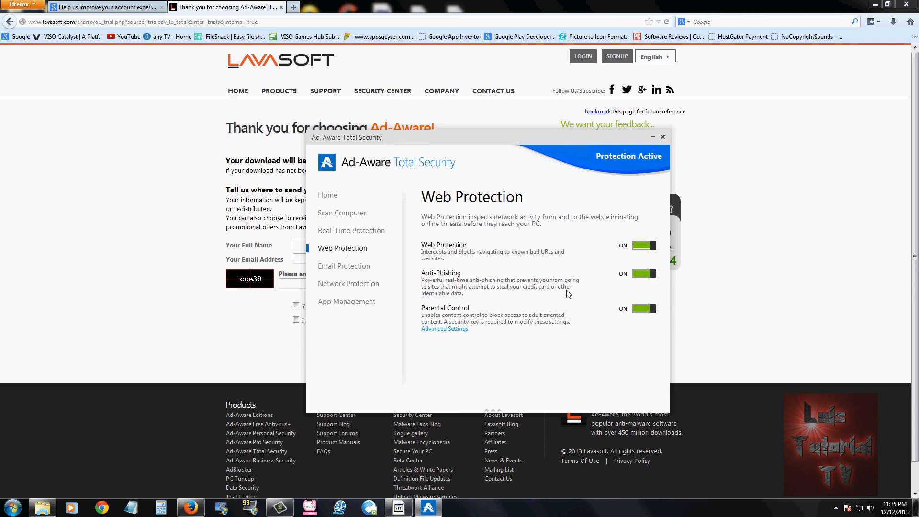
{"action": "mouse_move", "coordinate": [573, 279]}
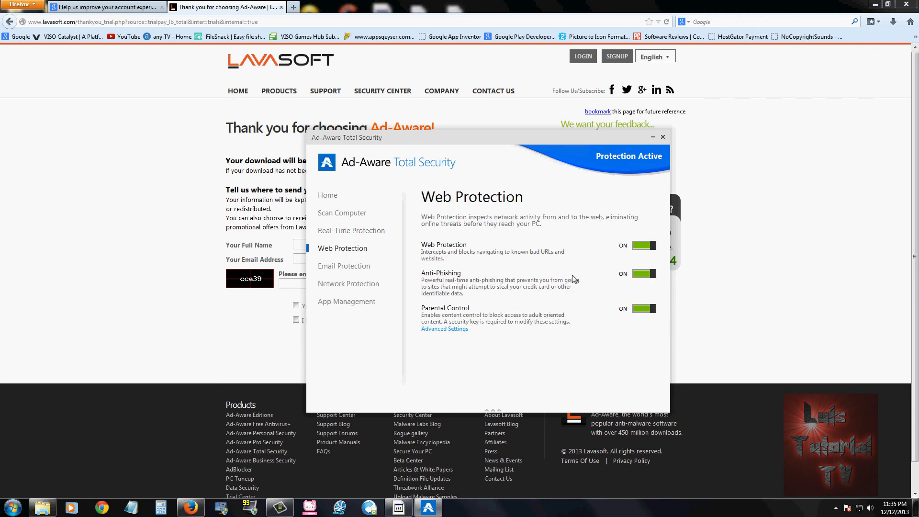
{"action": "mouse_move", "coordinate": [542, 208]}
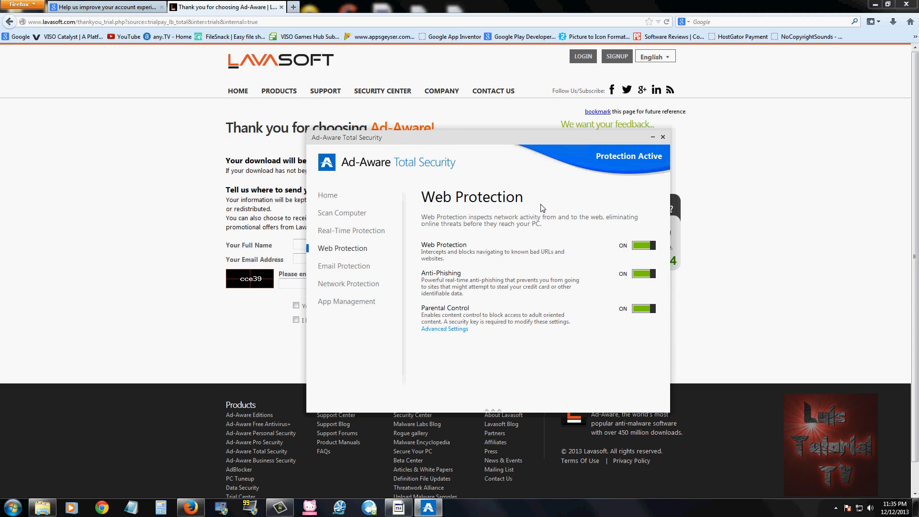
{"action": "mouse_move", "coordinate": [471, 294]}
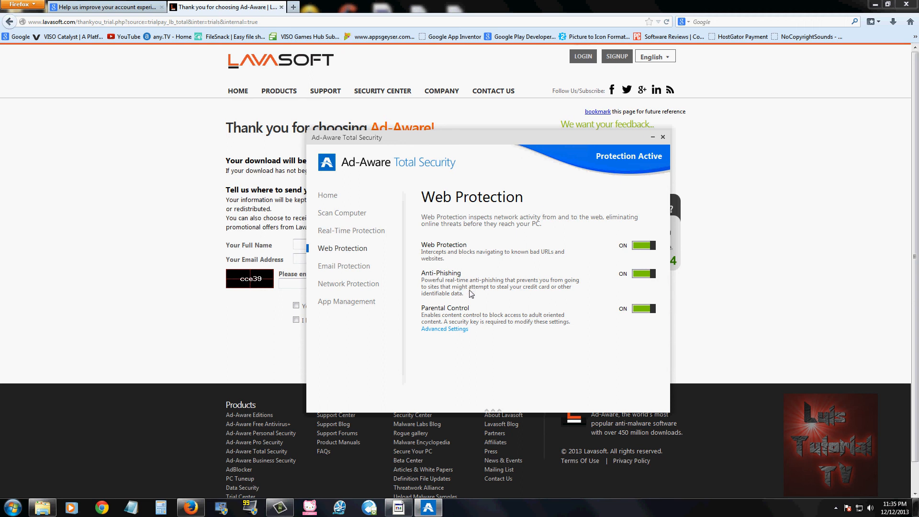
{"action": "mouse_move", "coordinate": [525, 141]}
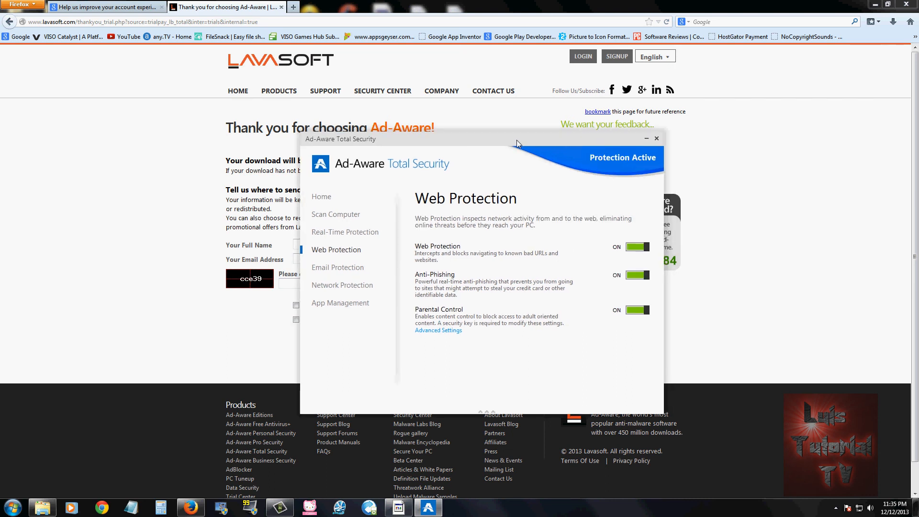
{"action": "mouse_move", "coordinate": [515, 207]}
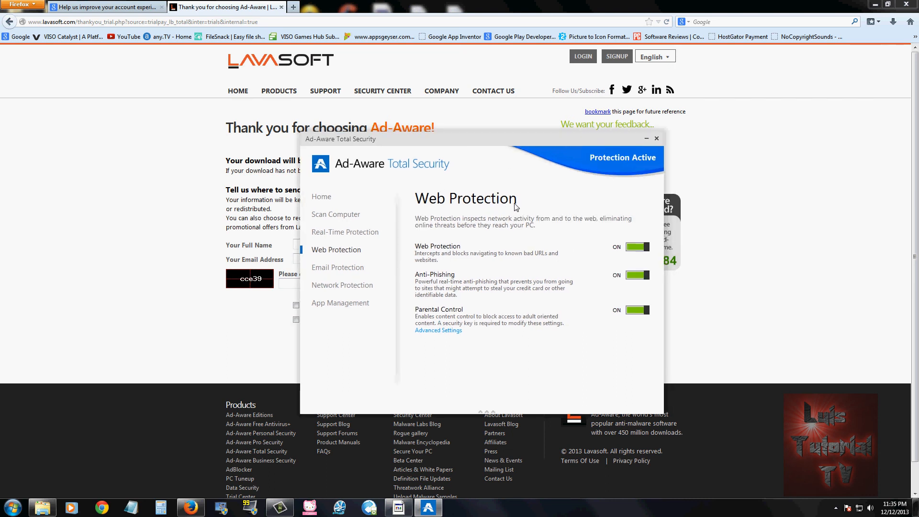
{"action": "mouse_move", "coordinate": [494, 146]}
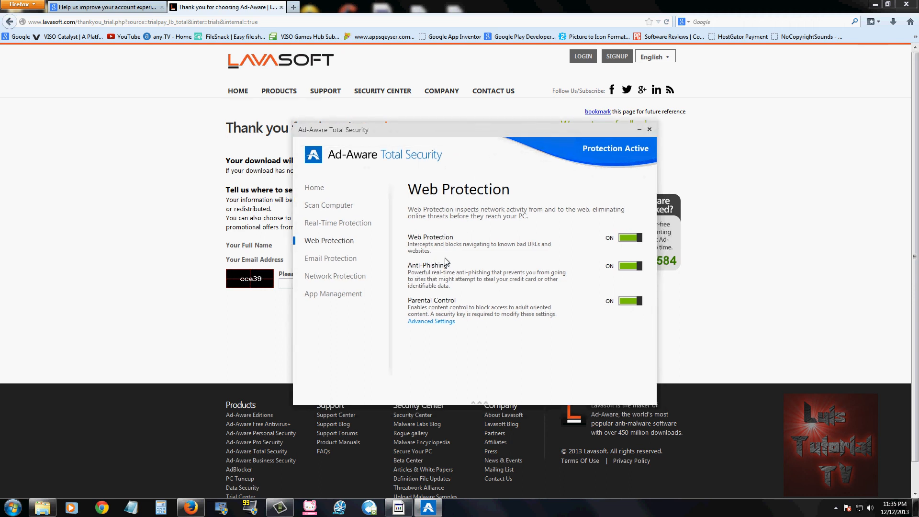
{"action": "mouse_move", "coordinate": [507, 263]}
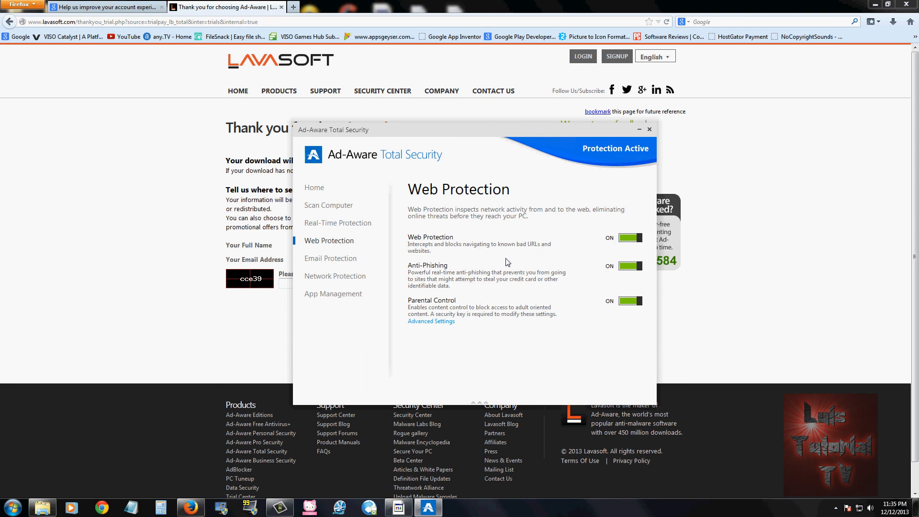
{"action": "mouse_move", "coordinate": [573, 288]}
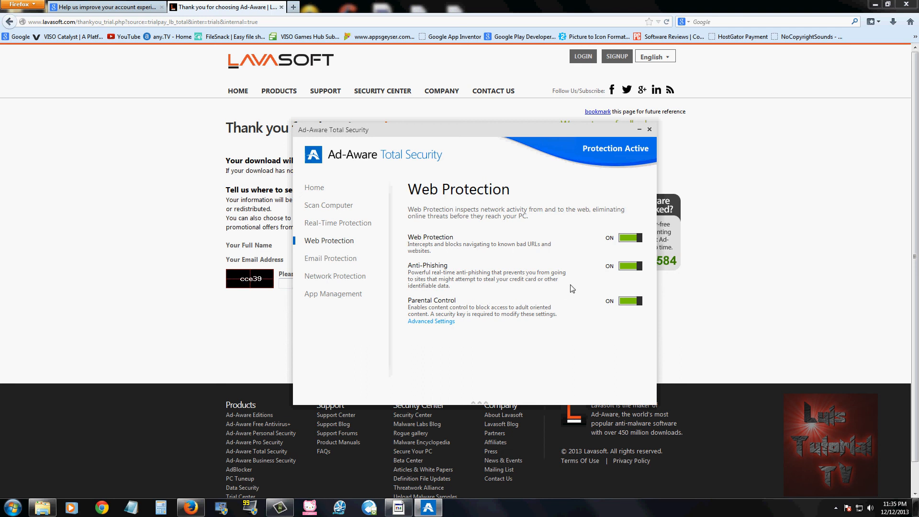
{"action": "mouse_move", "coordinate": [430, 273]}
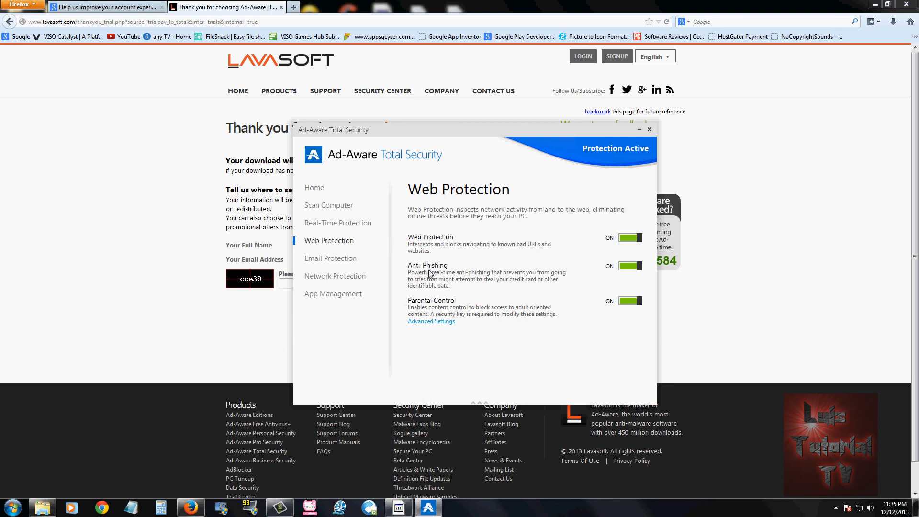
{"action": "mouse_move", "coordinate": [431, 322]}
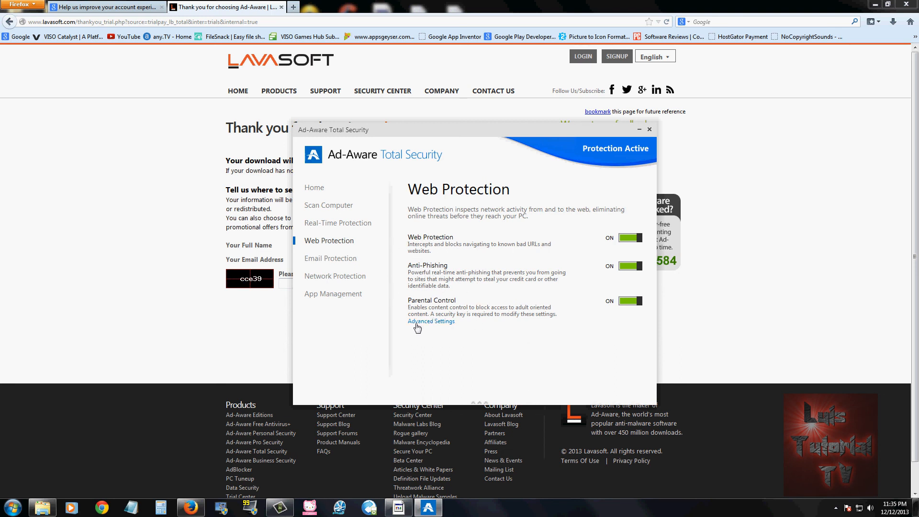
{"action": "mouse_move", "coordinate": [529, 323]}
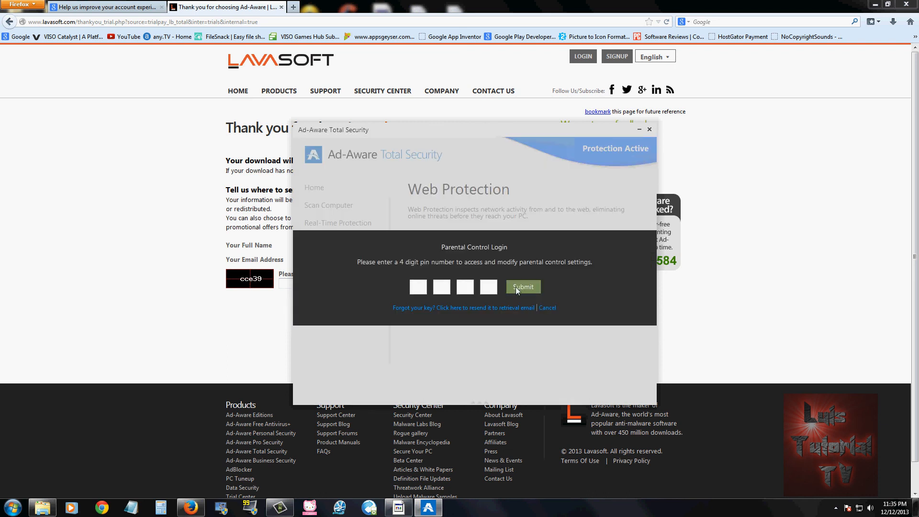
{"action": "mouse_move", "coordinate": [465, 280]}
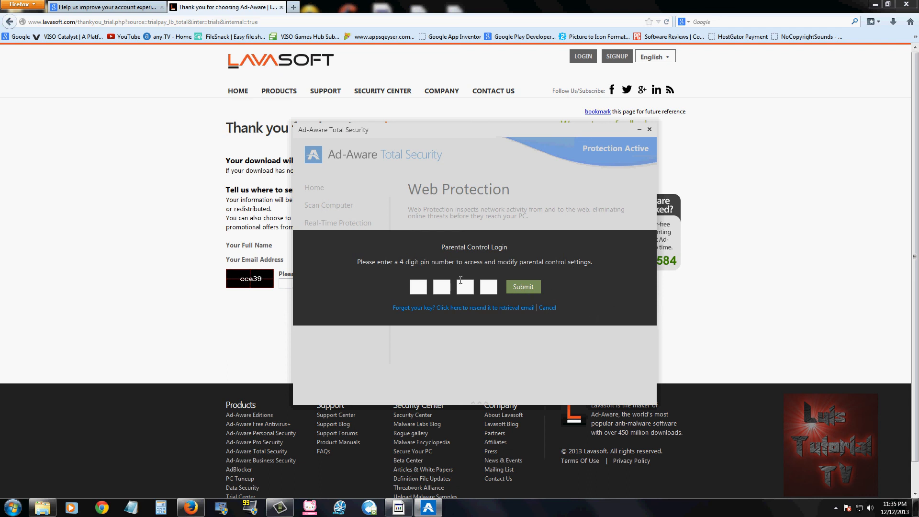
{"action": "left_click", "coordinate": [418, 286]}
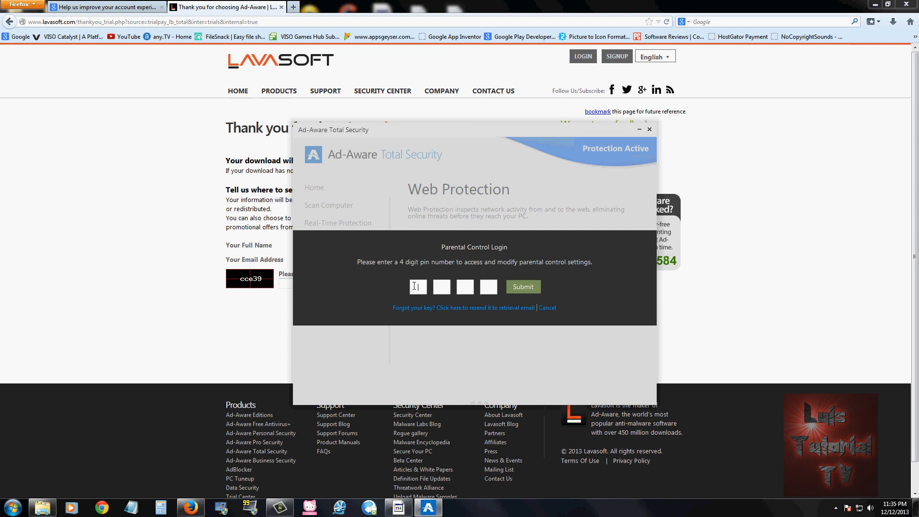
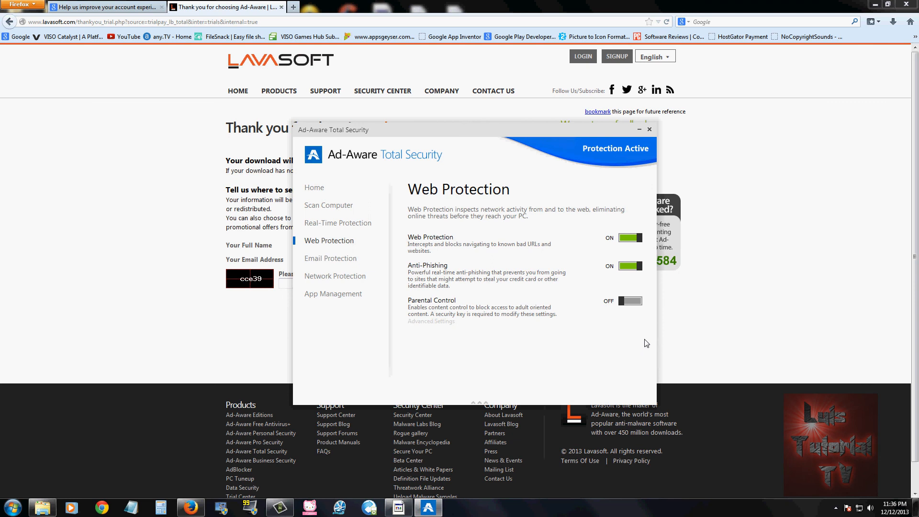
{"action": "left_click", "coordinate": [630, 301]}
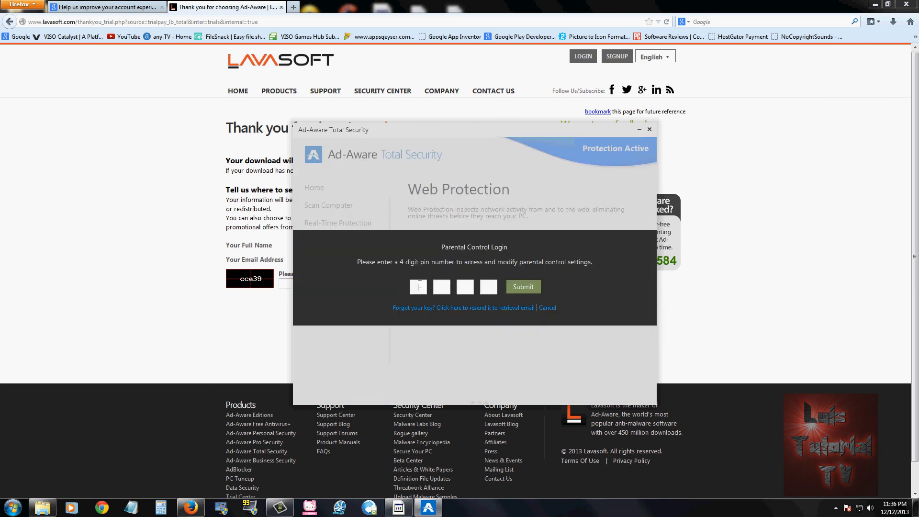
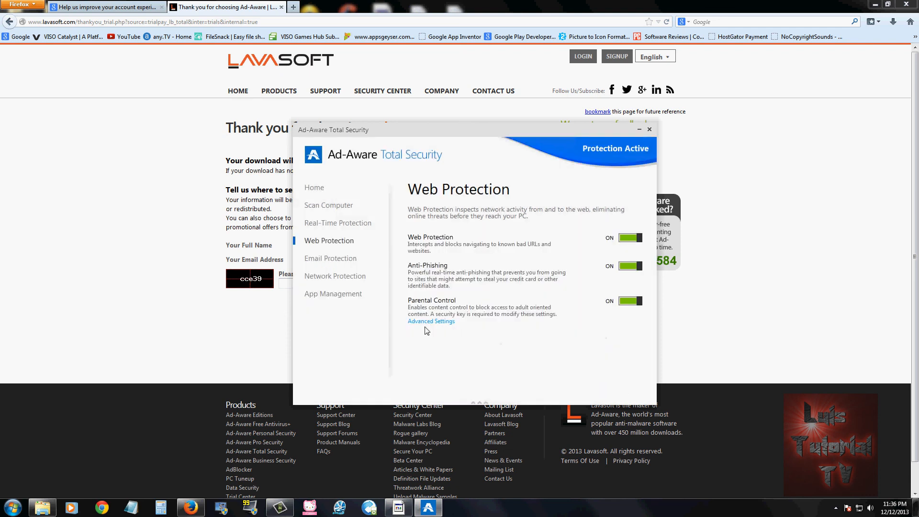
{"action": "left_click", "coordinate": [431, 320]}
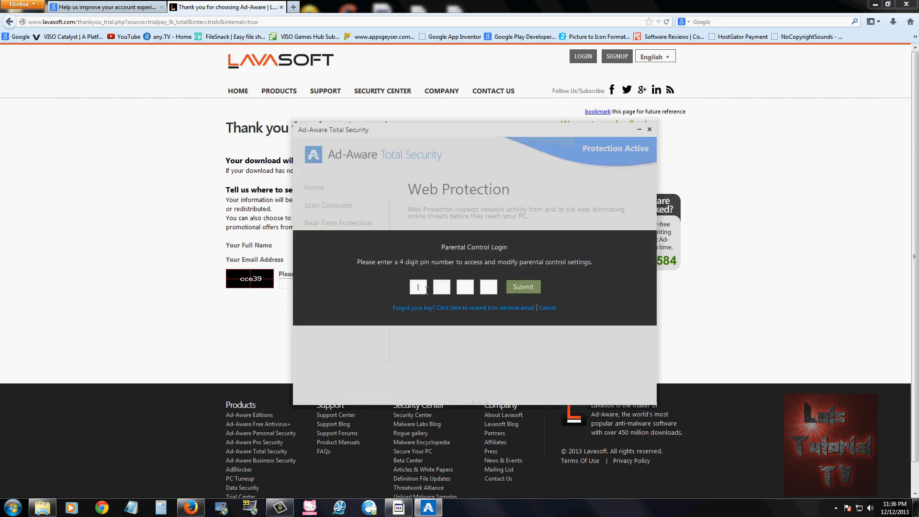
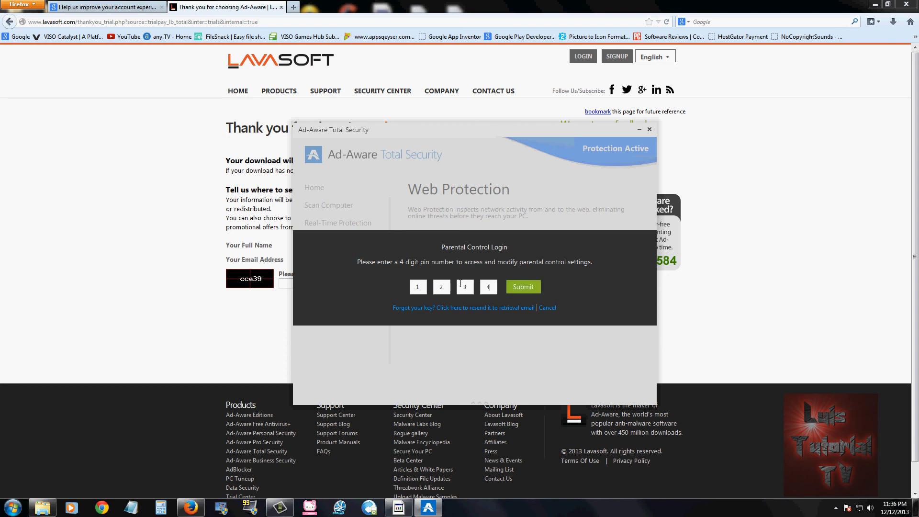
{"action": "left_click", "coordinate": [522, 286]}
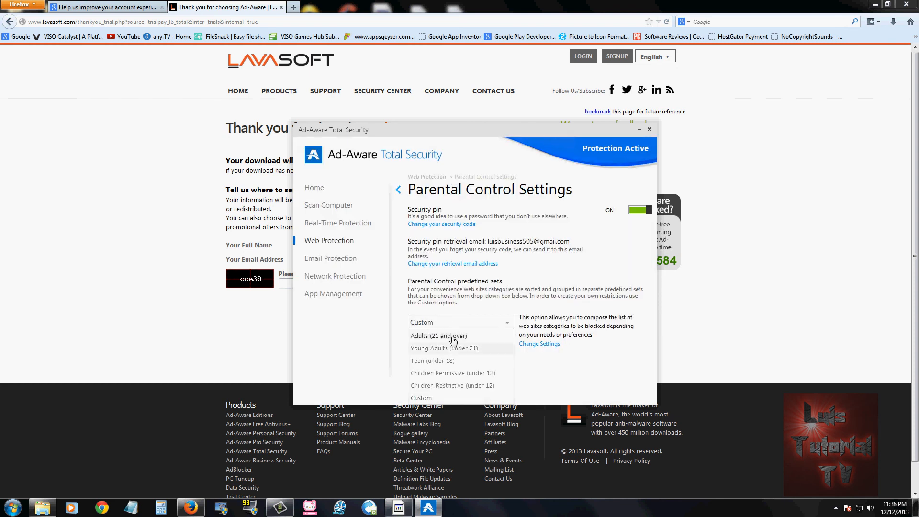
{"action": "mouse_move", "coordinate": [479, 338]}
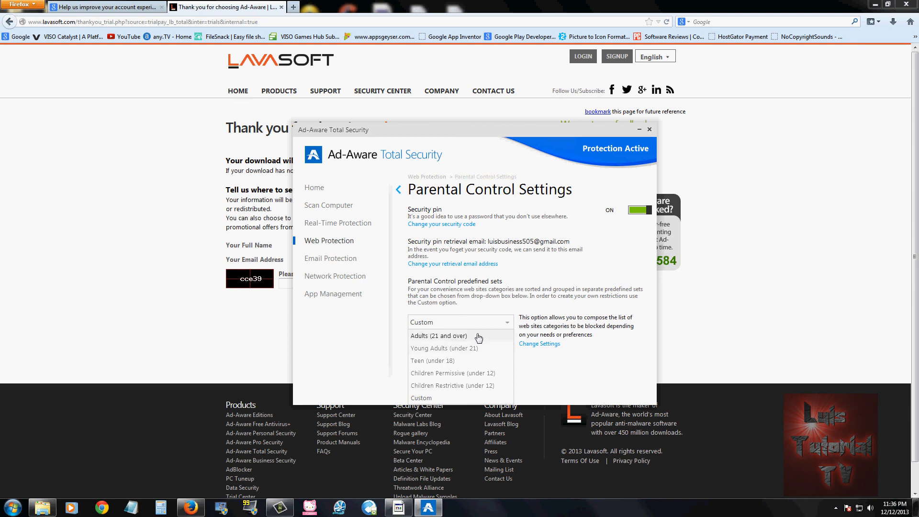
{"action": "mouse_move", "coordinate": [466, 371]}
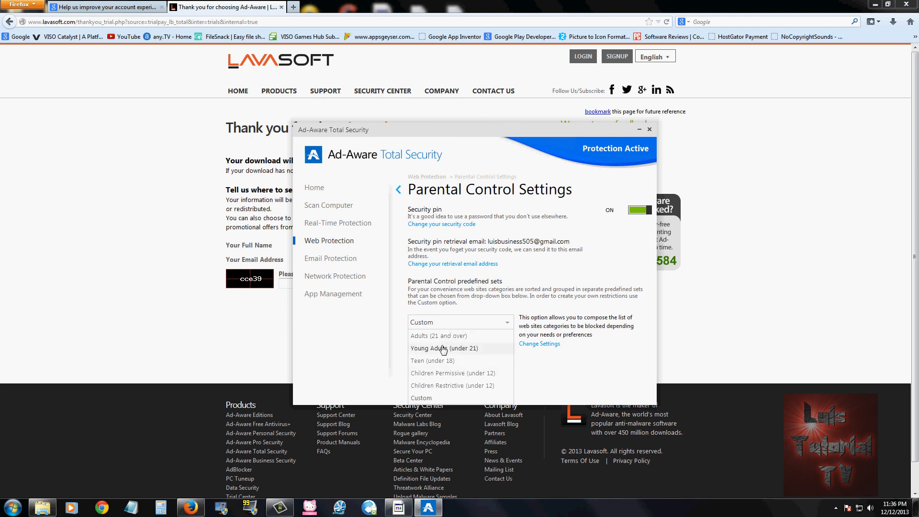
{"action": "mouse_move", "coordinate": [432, 398]}
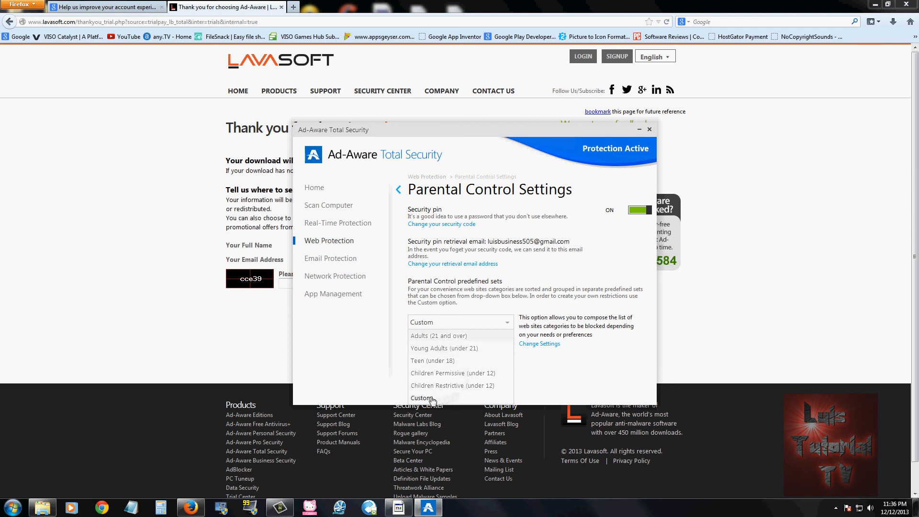
Choose the Custom predefined set and open its website category settings
{"action": "left_click", "coordinate": [423, 398]}
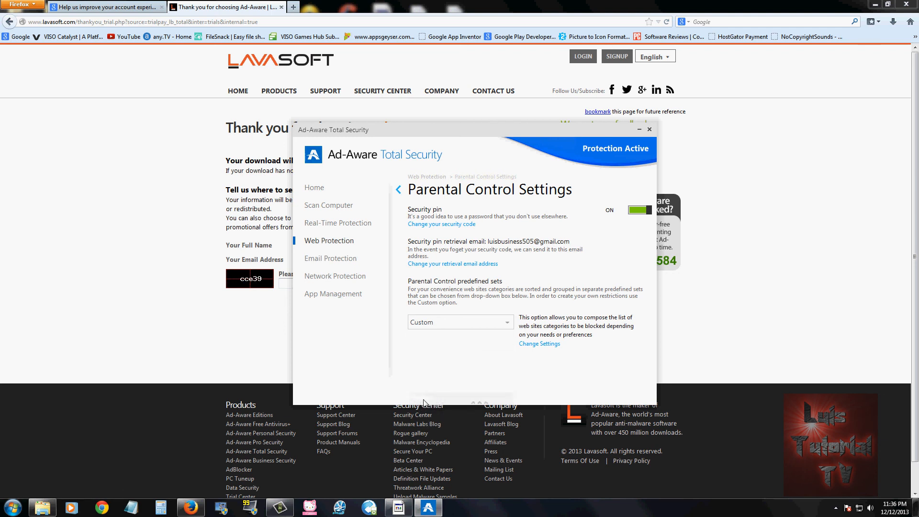
{"action": "left_click", "coordinate": [538, 344]}
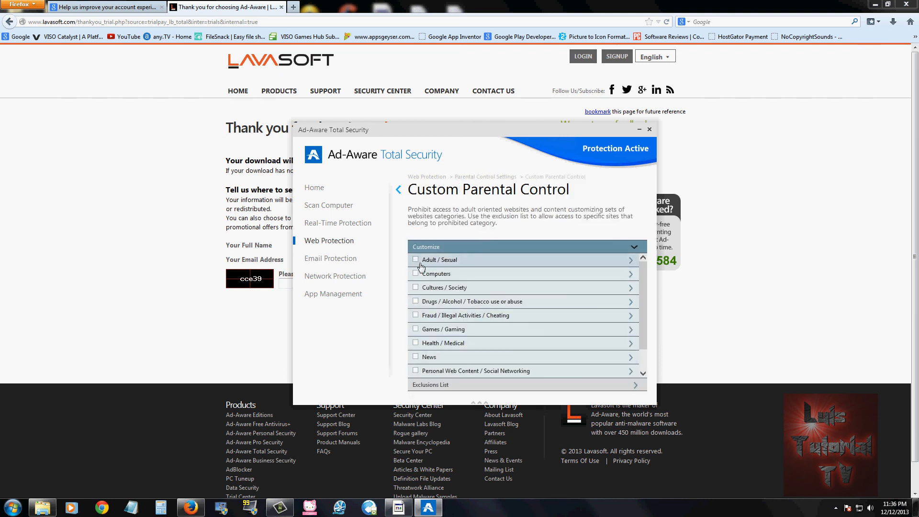
{"action": "mouse_move", "coordinate": [433, 333]}
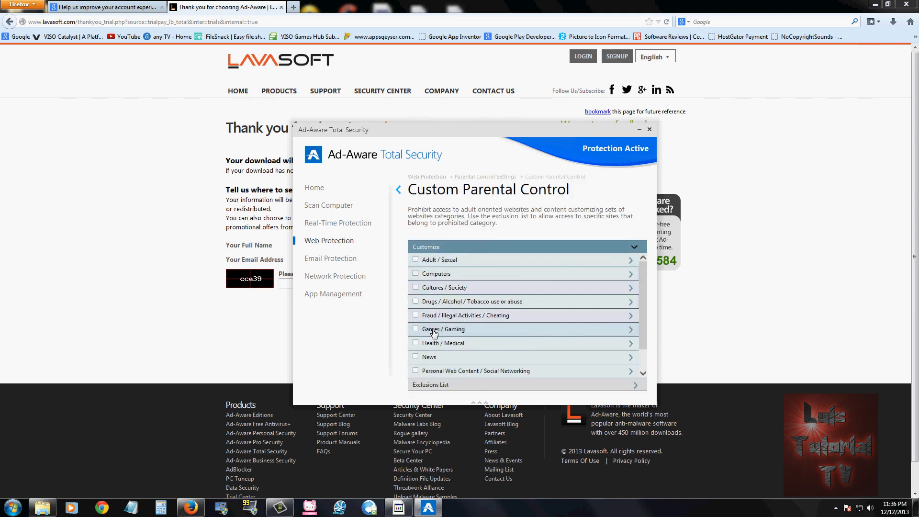
{"action": "mouse_move", "coordinate": [647, 281]}
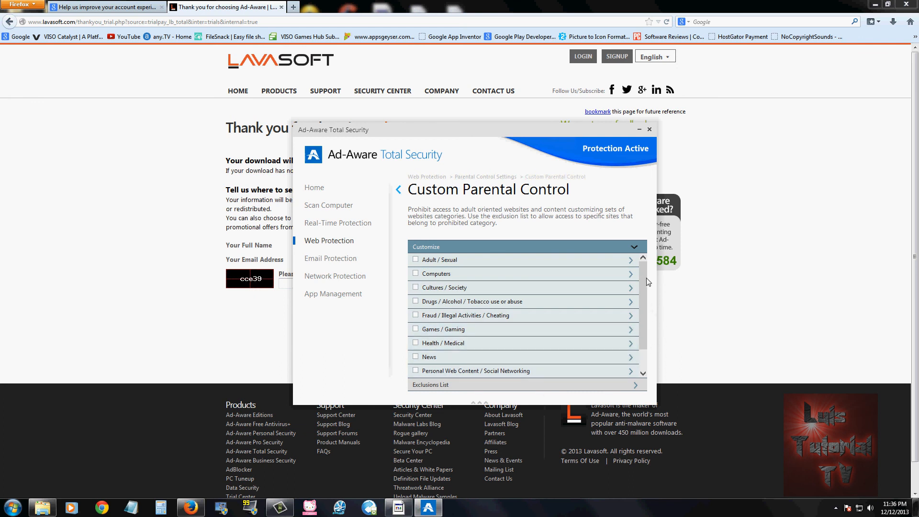
Scroll through the custom blocking categories and return to the Web Protection overview
{"action": "scroll", "scroll_direction": "down", "scroll_amount": 3}
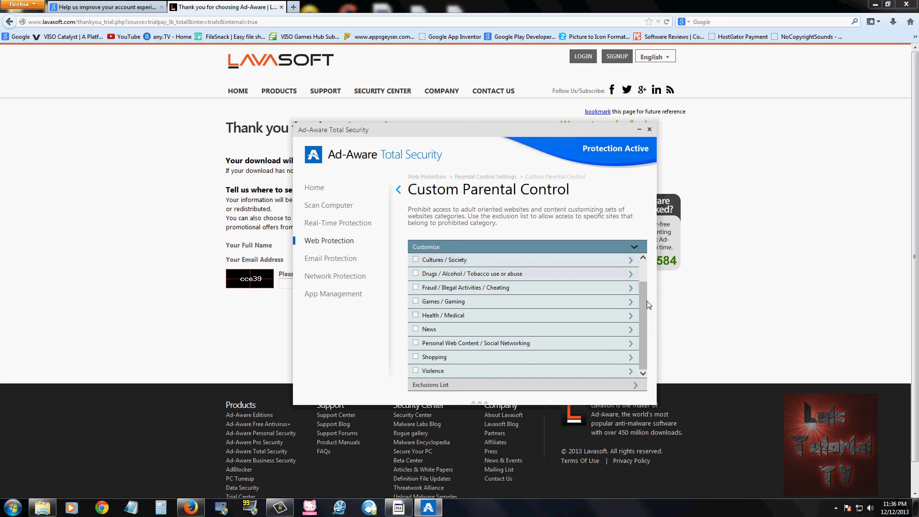
{"action": "scroll", "scroll_direction": "up", "scroll_amount": 3}
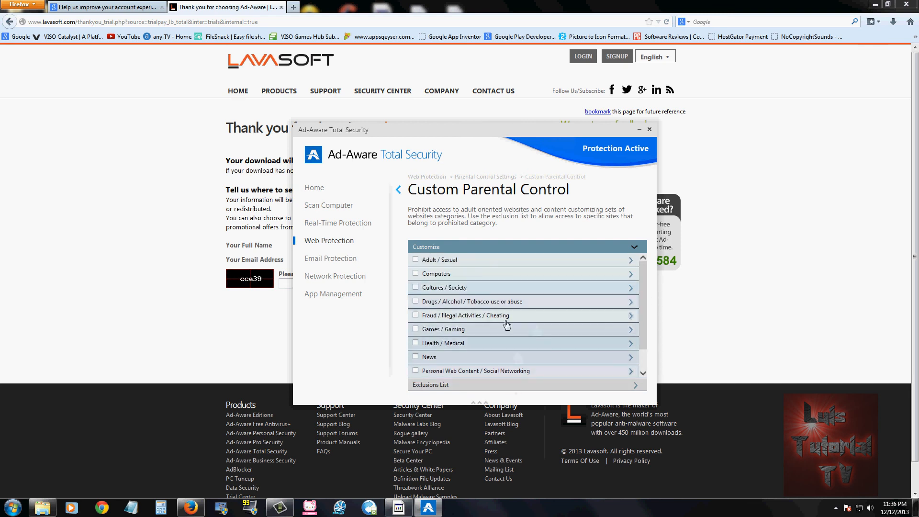
{"action": "mouse_move", "coordinate": [417, 314]}
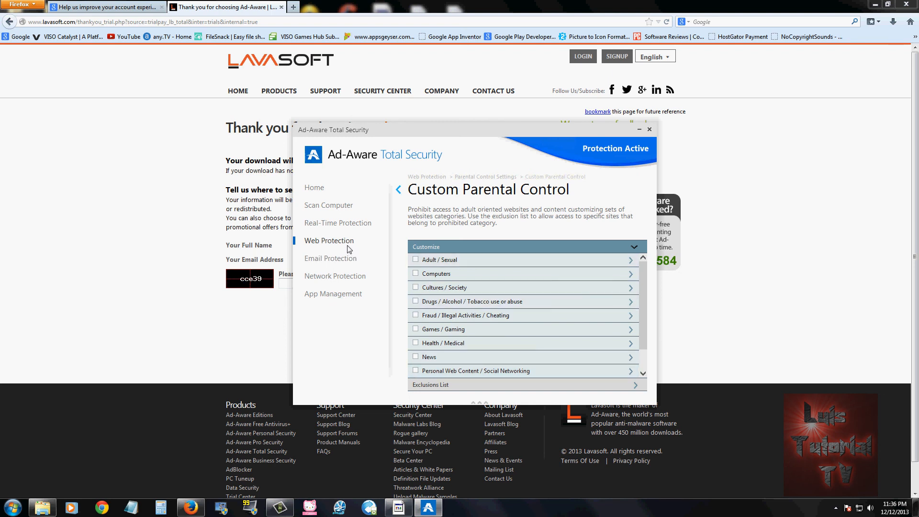
{"action": "left_click", "coordinate": [398, 188]}
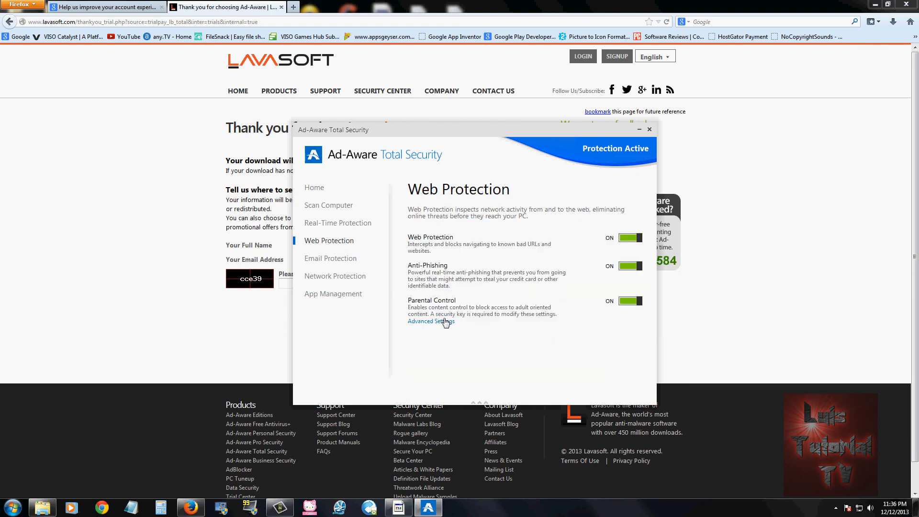
Unlock Advanced Settings with the PIN and set the predefined set to Teen (under 18)
{"action": "left_click", "coordinate": [430, 322]}
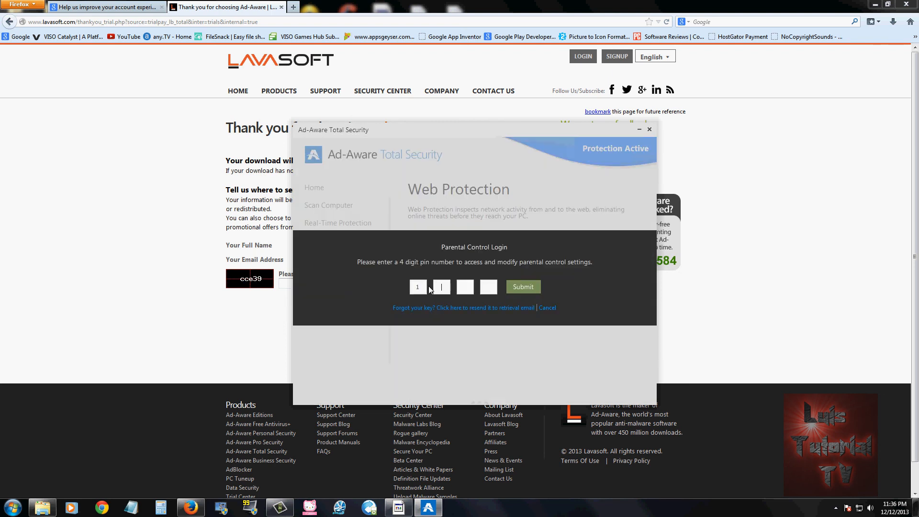
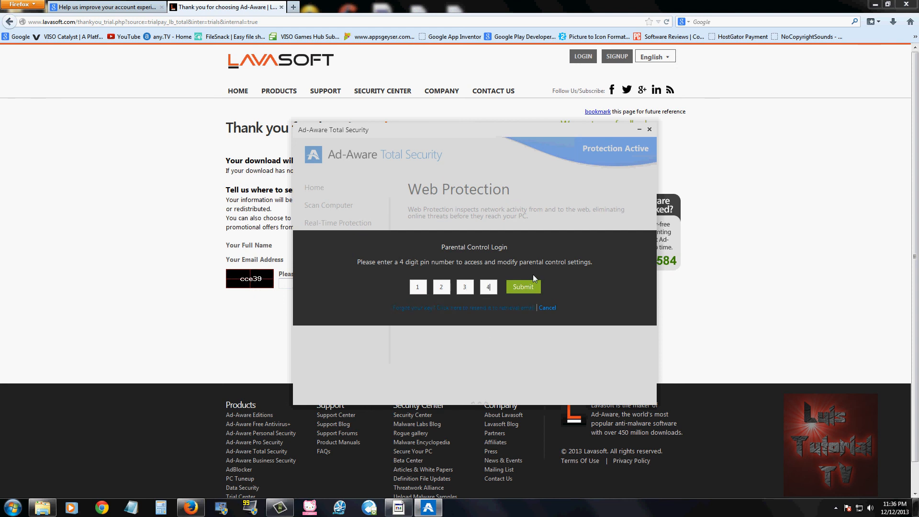
{"action": "left_click", "coordinate": [521, 287]}
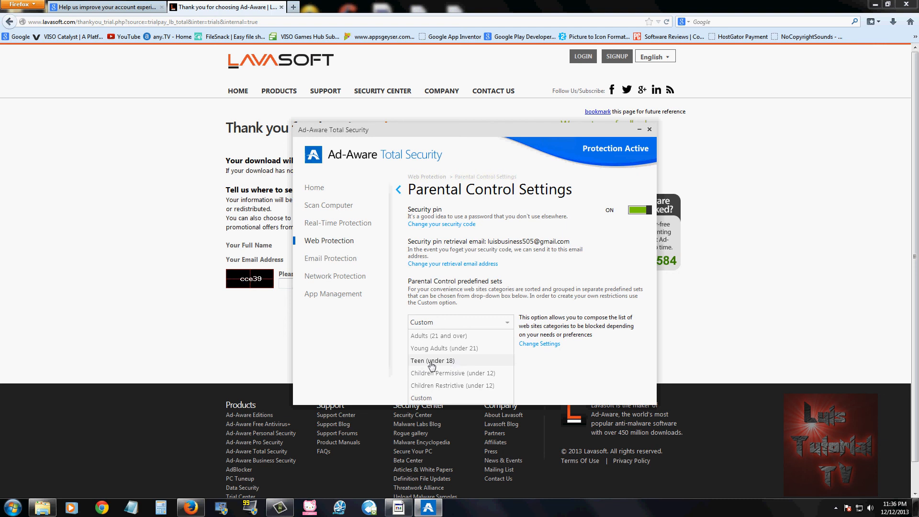
{"action": "left_click", "coordinate": [433, 361]}
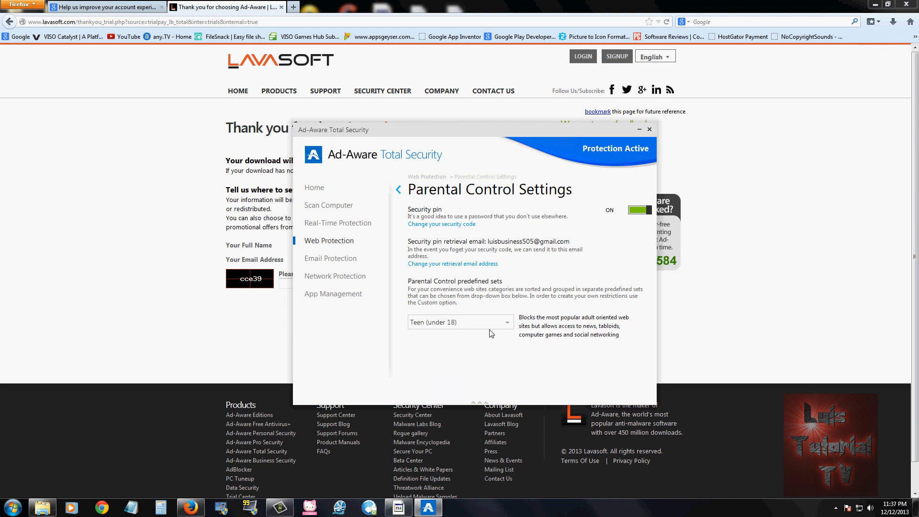
{"action": "mouse_move", "coordinate": [591, 340]}
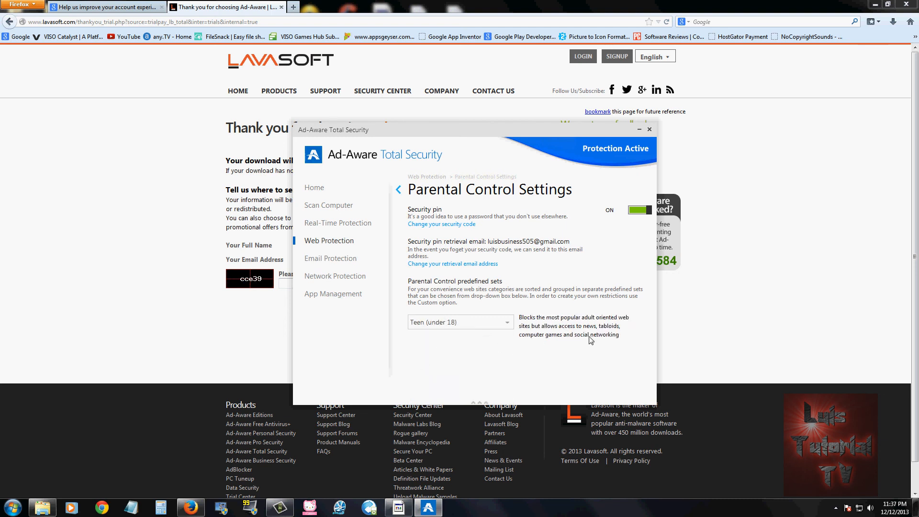
{"action": "mouse_move", "coordinate": [453, 296]}
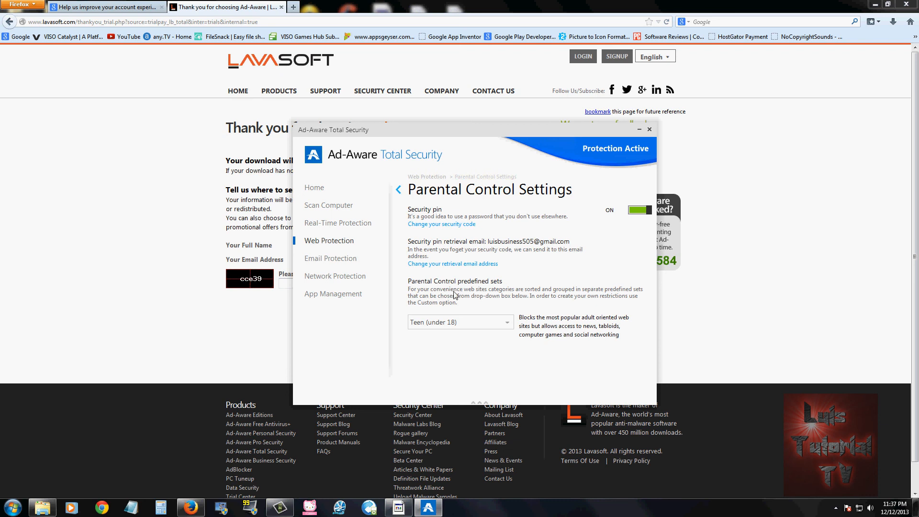
View Email Protection, on at Normal level, and check the protection level choices
{"action": "left_click", "coordinate": [330, 258]}
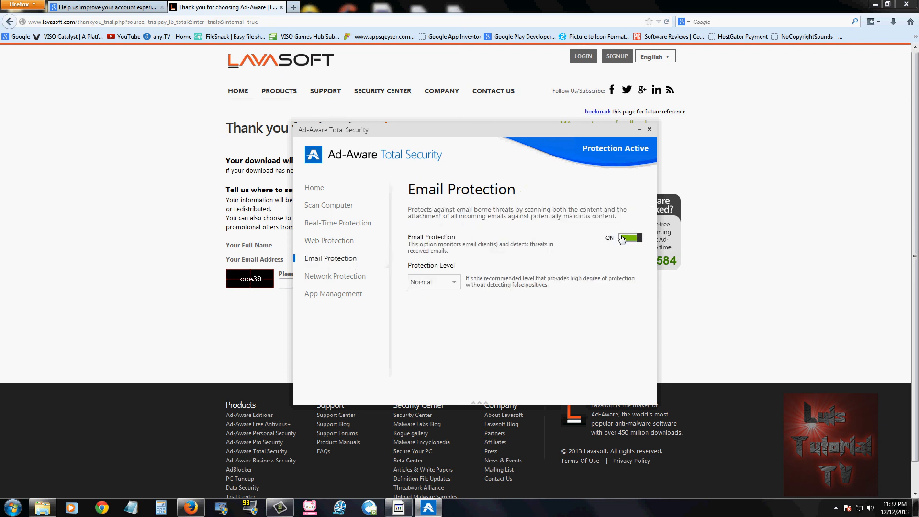
{"action": "mouse_move", "coordinate": [454, 285]}
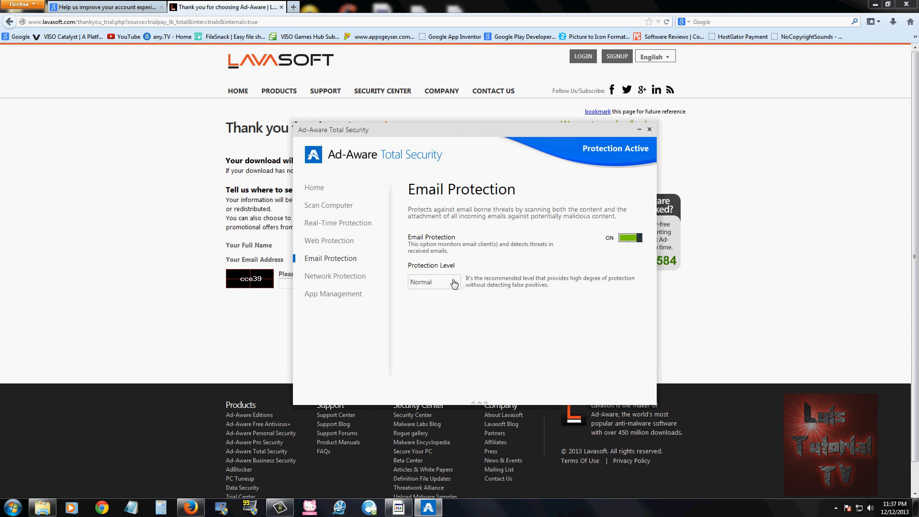
{"action": "left_click", "coordinate": [452, 282]}
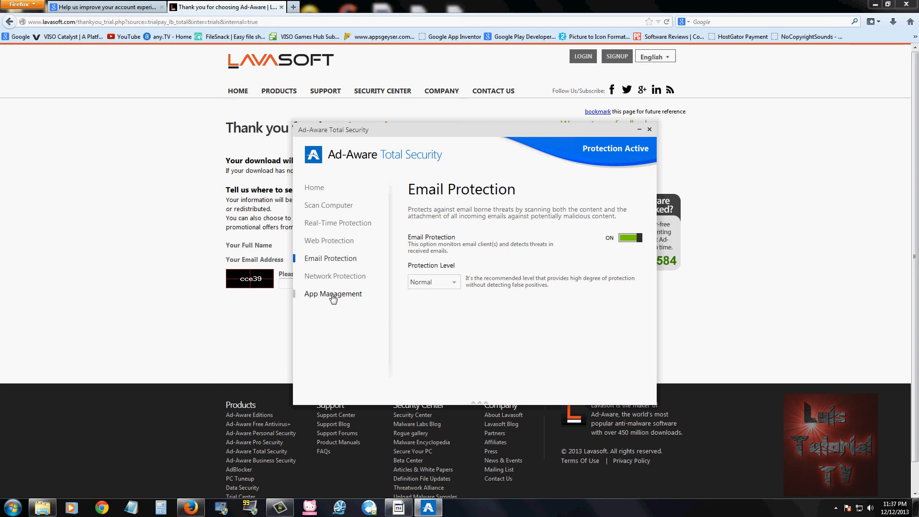
View Network Protection and confirm it is switched on
{"action": "left_click", "coordinate": [335, 276]}
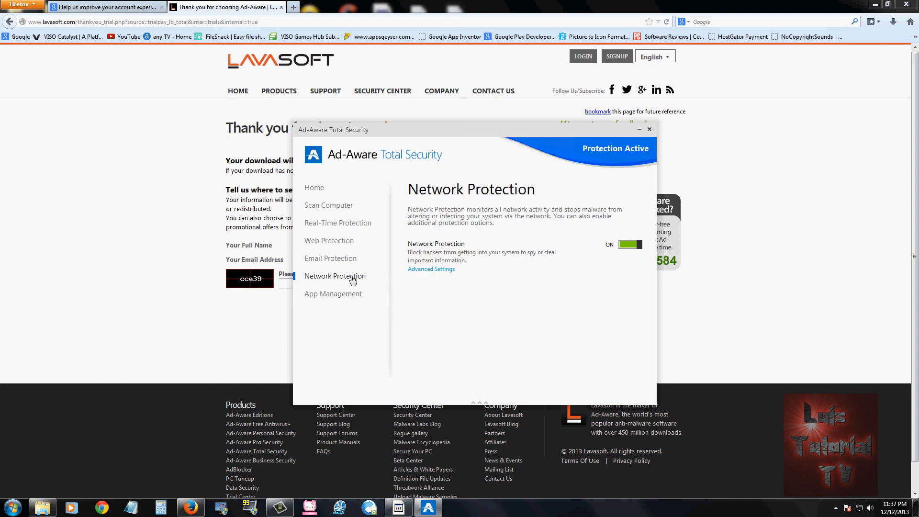
{"action": "mouse_move", "coordinate": [533, 304]}
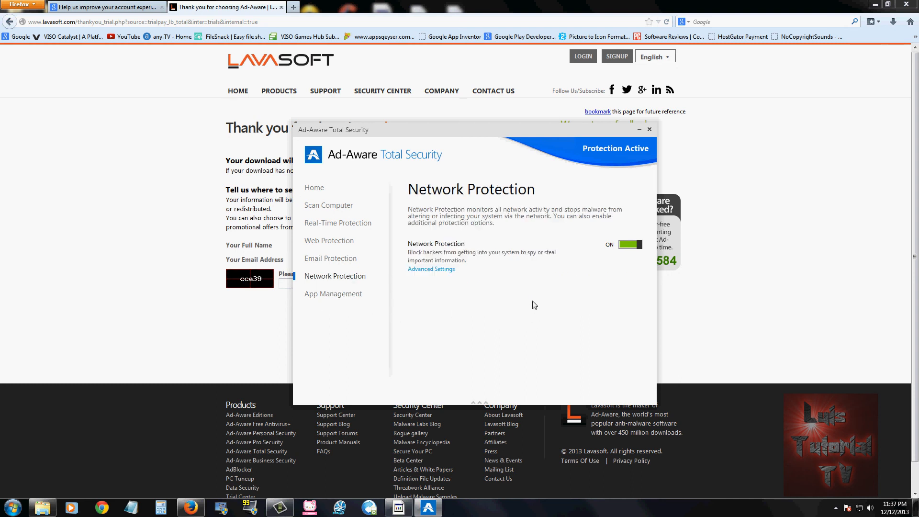
{"action": "mouse_move", "coordinate": [540, 257]}
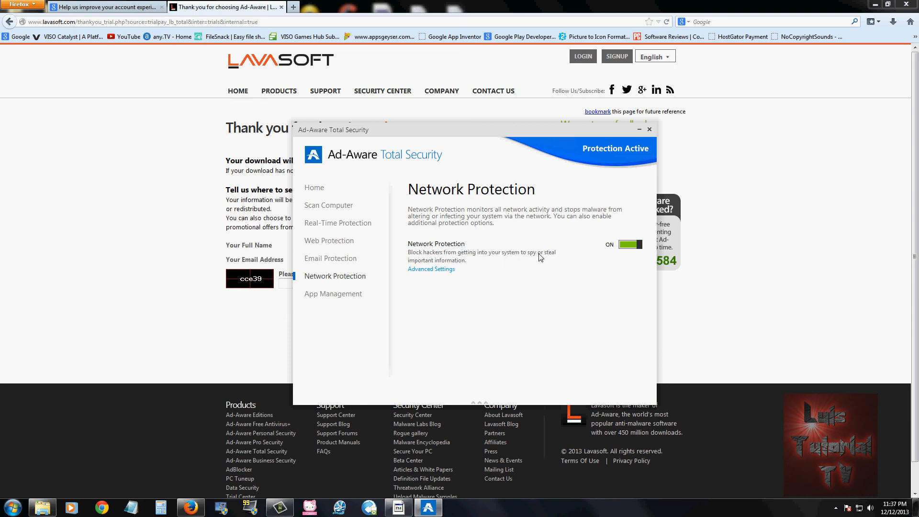
{"action": "mouse_move", "coordinate": [644, 250]}
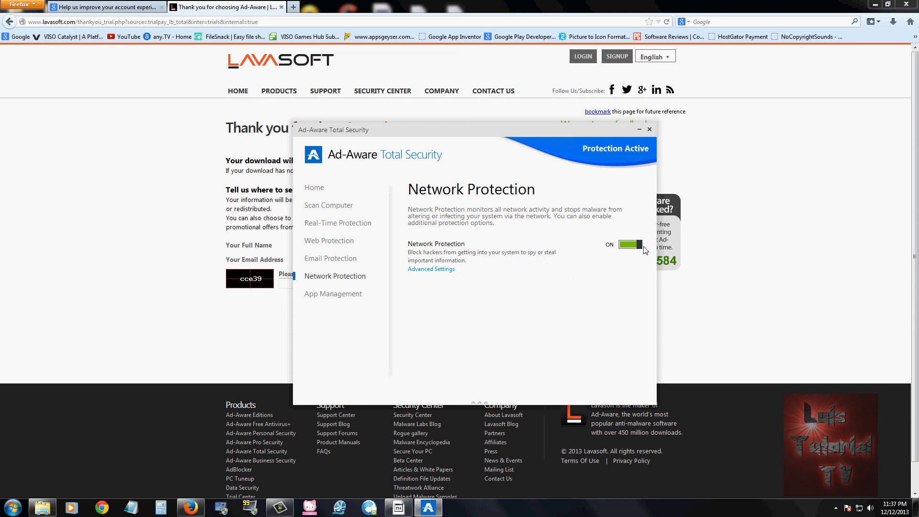
{"action": "mouse_move", "coordinate": [358, 297]}
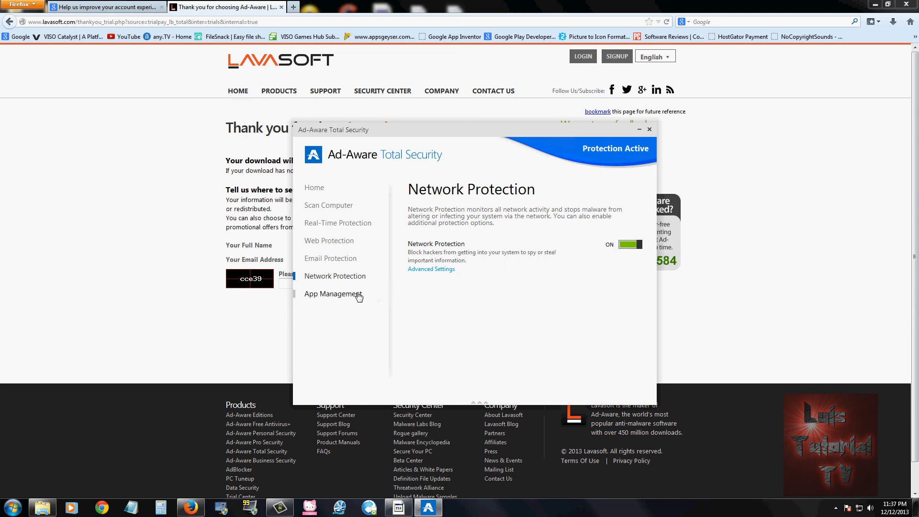
{"action": "mouse_move", "coordinate": [344, 301]}
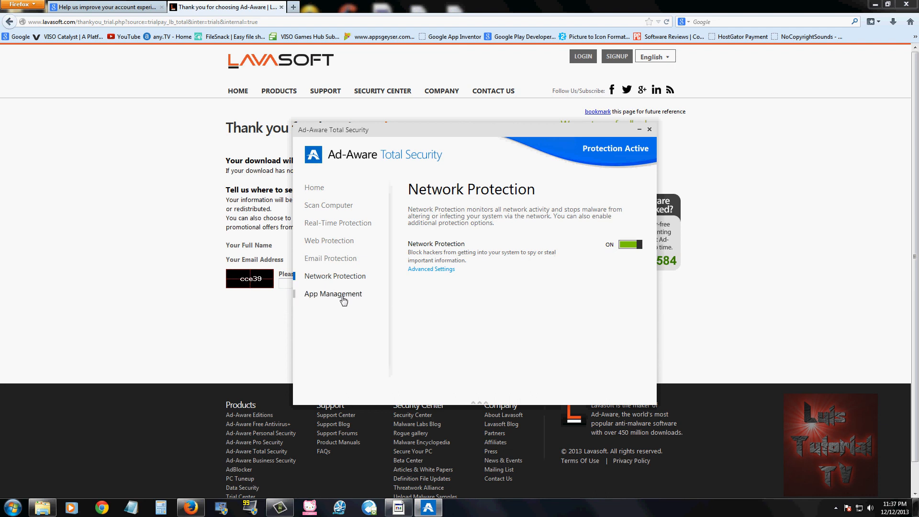
Switch System Notifications (Gaming Mode) on from the App Management page
{"action": "left_click", "coordinate": [333, 294]}
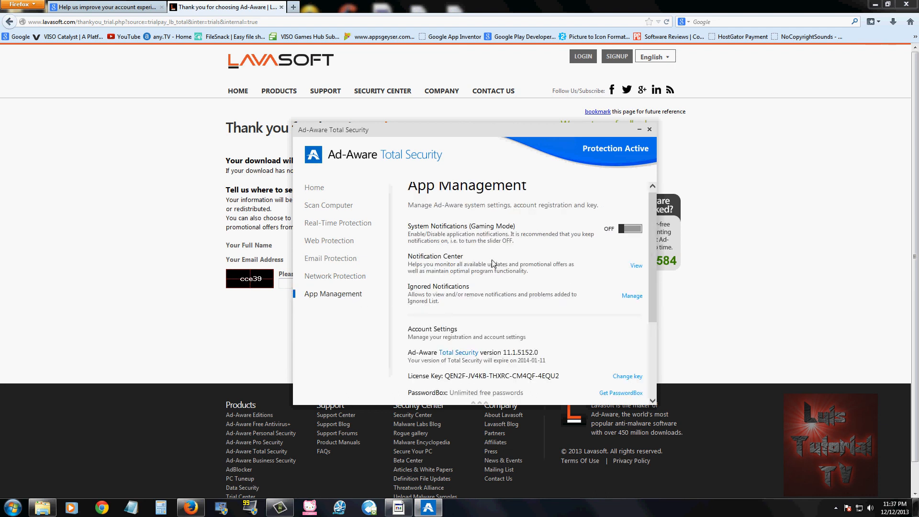
{"action": "mouse_move", "coordinate": [480, 229]}
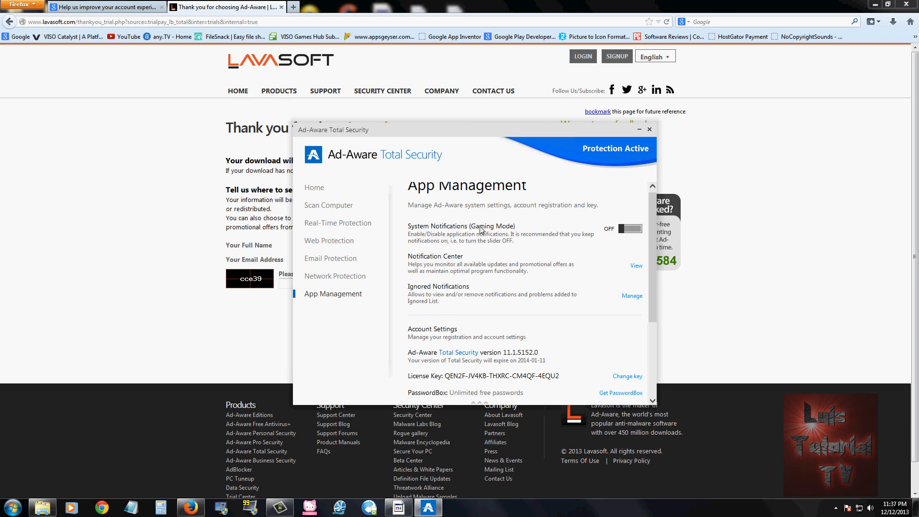
{"action": "mouse_move", "coordinate": [522, 239]}
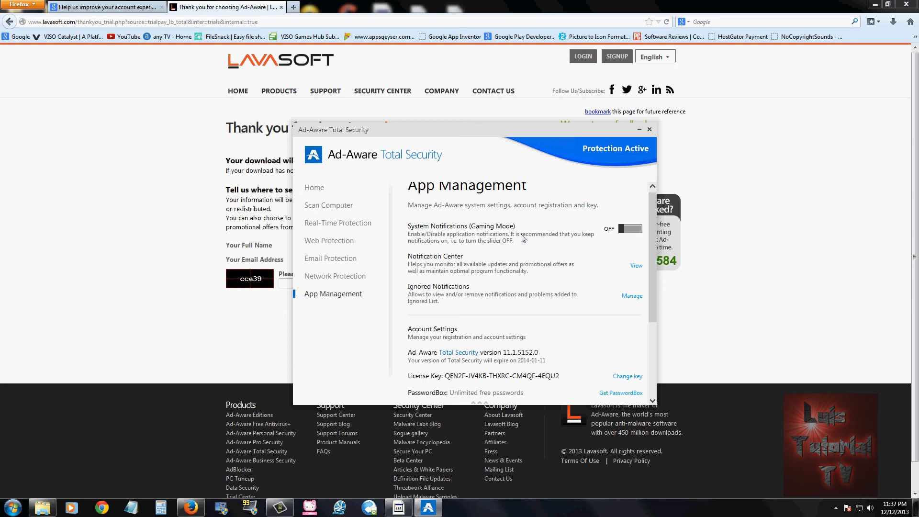
{"action": "mouse_move", "coordinate": [563, 257]}
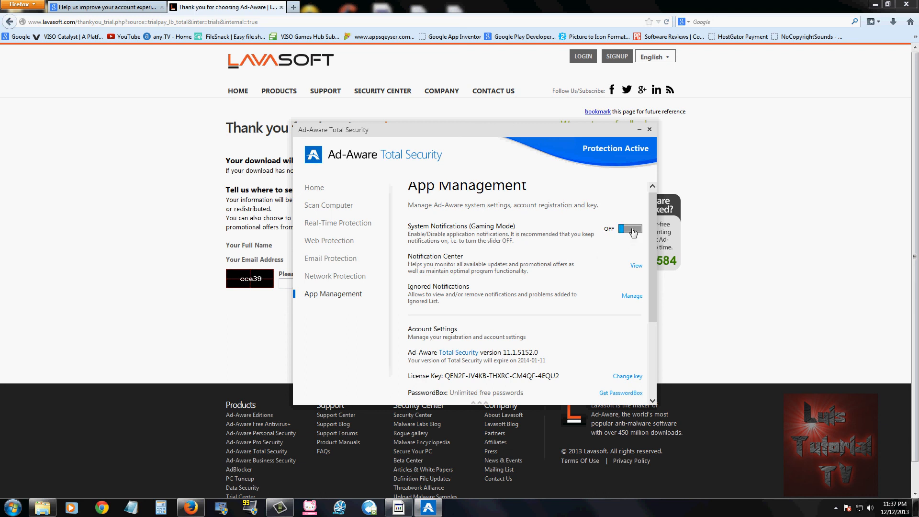
{"action": "left_click", "coordinate": [630, 229]}
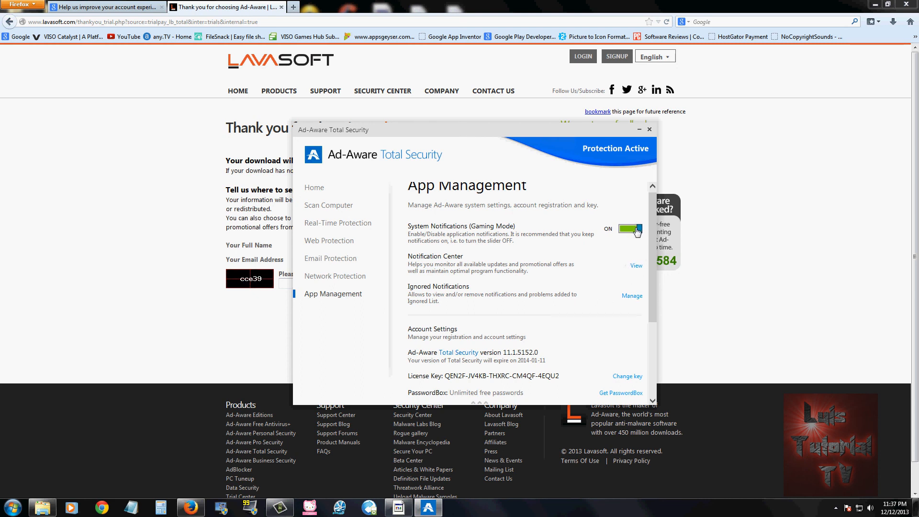
{"action": "mouse_move", "coordinate": [332, 283]}
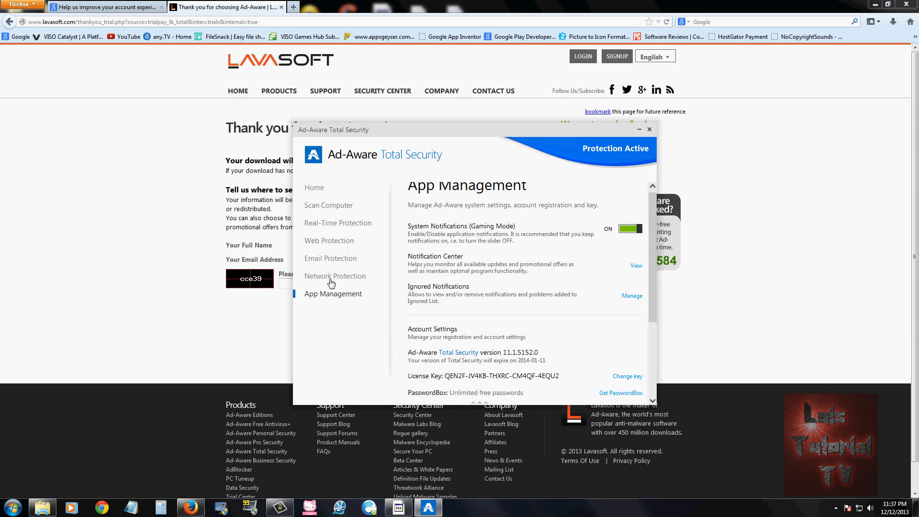
{"action": "mouse_move", "coordinate": [575, 400]}
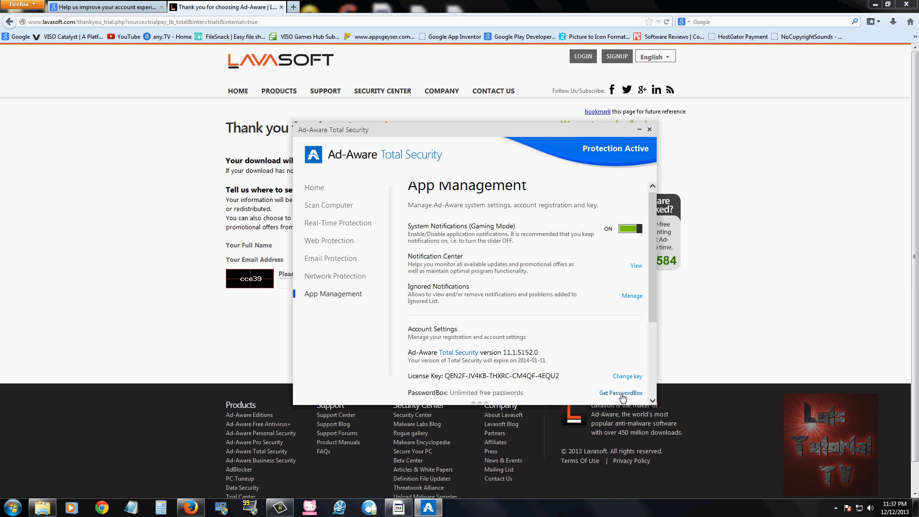
{"action": "mouse_move", "coordinate": [379, 244]}
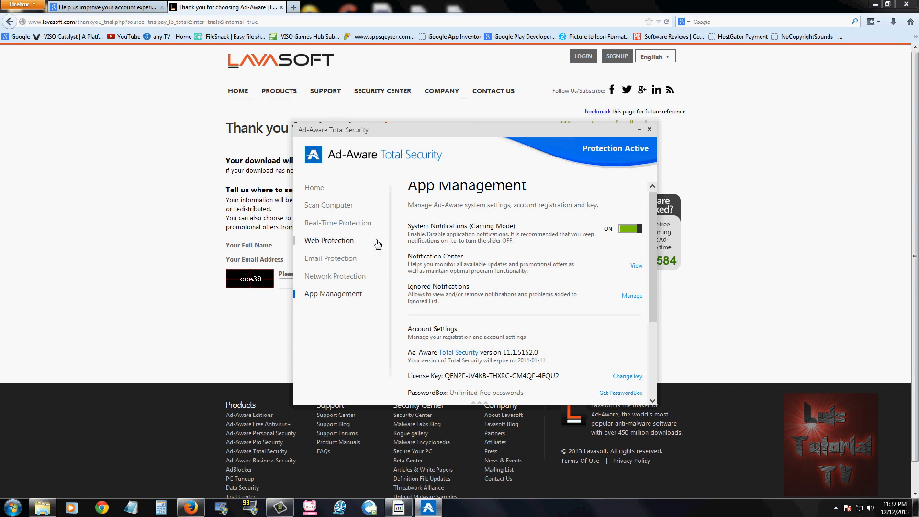
Review the Scan Computer, Real-Time, Web and Email Protection settings pages in turn
{"action": "left_click", "coordinate": [328, 205]}
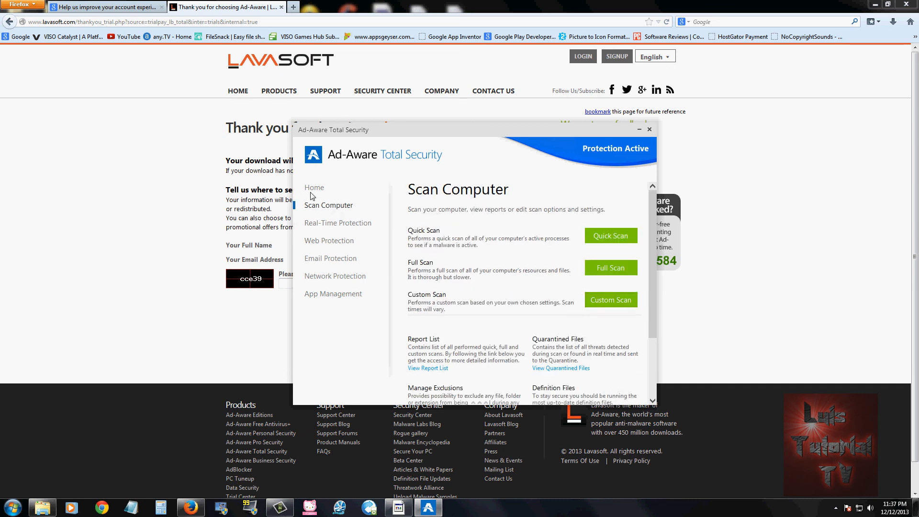
{"action": "left_click", "coordinate": [314, 188]}
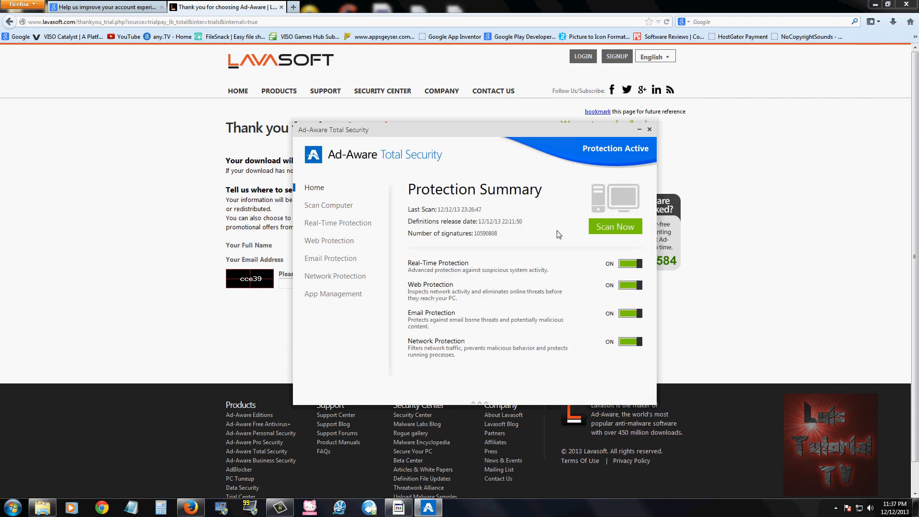
{"action": "left_click", "coordinate": [339, 223]}
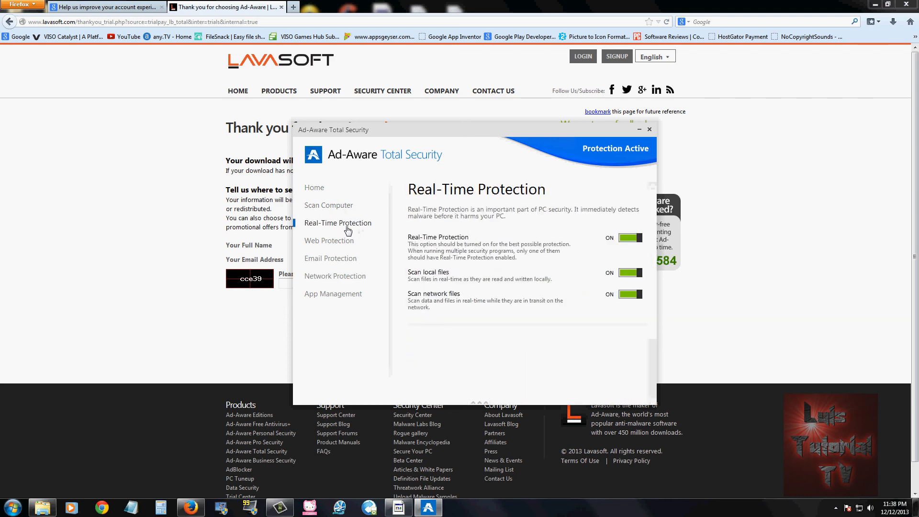
{"action": "left_click", "coordinate": [329, 240]}
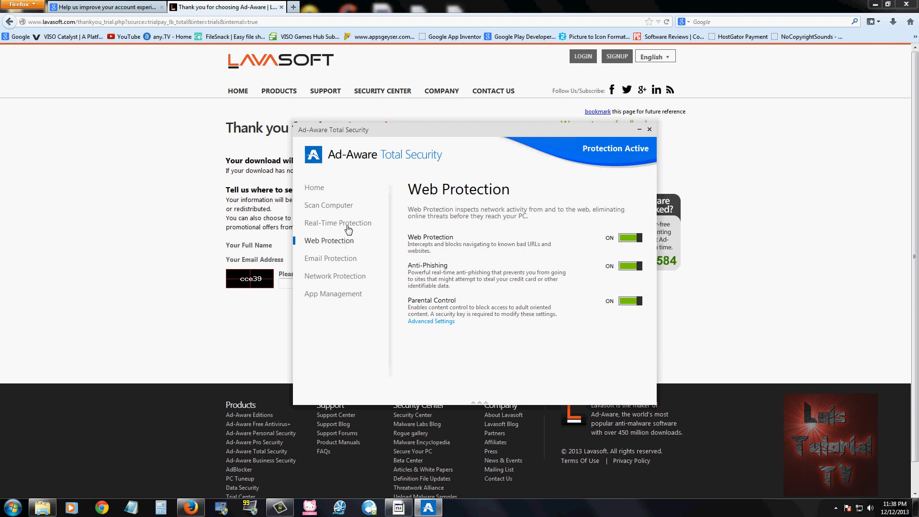
{"action": "left_click", "coordinate": [330, 258]}
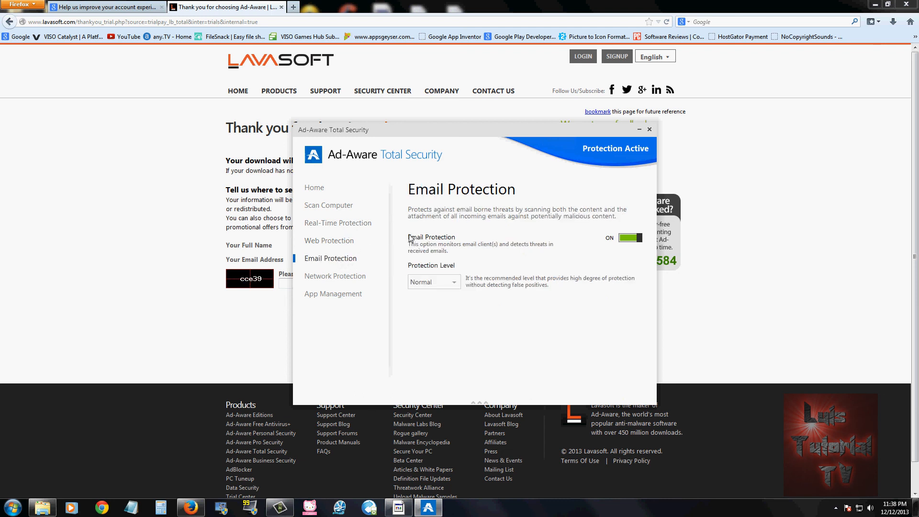
Revisit Real-Time, Email and Scan Computer, then return to the Protection Summary with all four modules on
{"action": "left_click", "coordinate": [338, 223]}
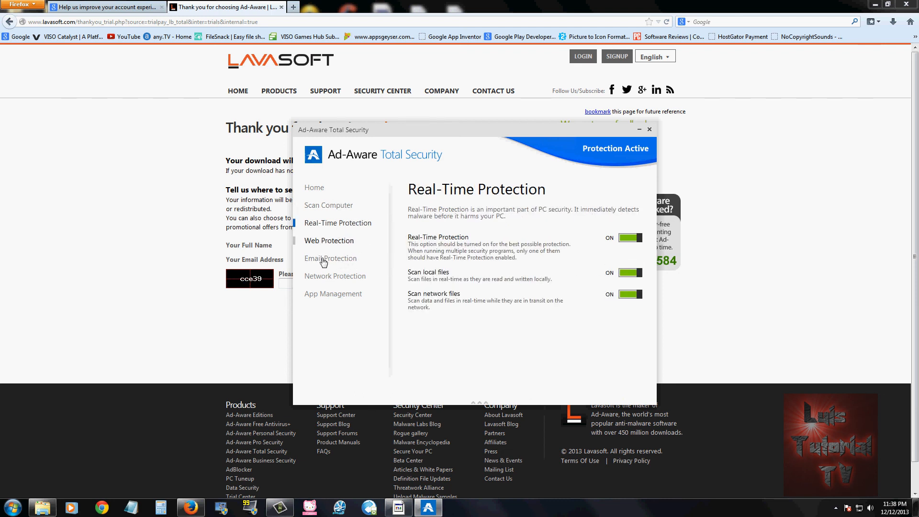
{"action": "left_click", "coordinate": [331, 258]}
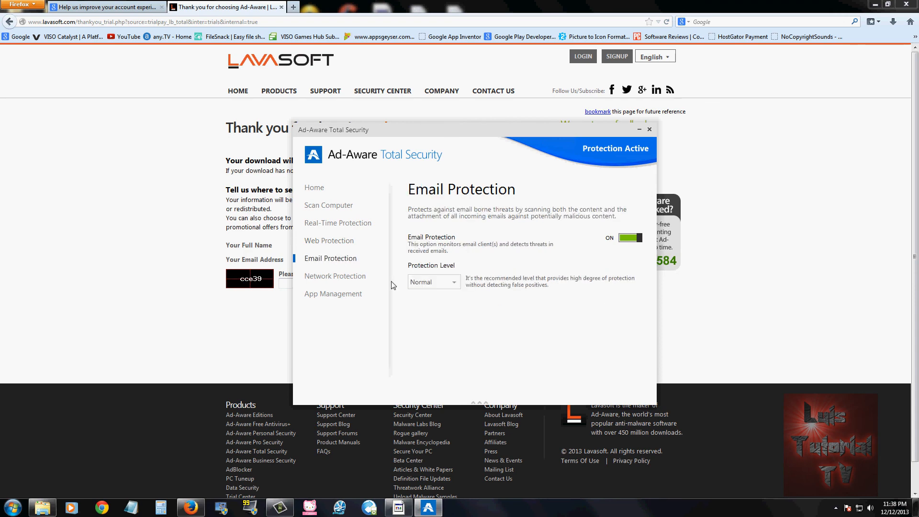
{"action": "left_click", "coordinate": [328, 204]}
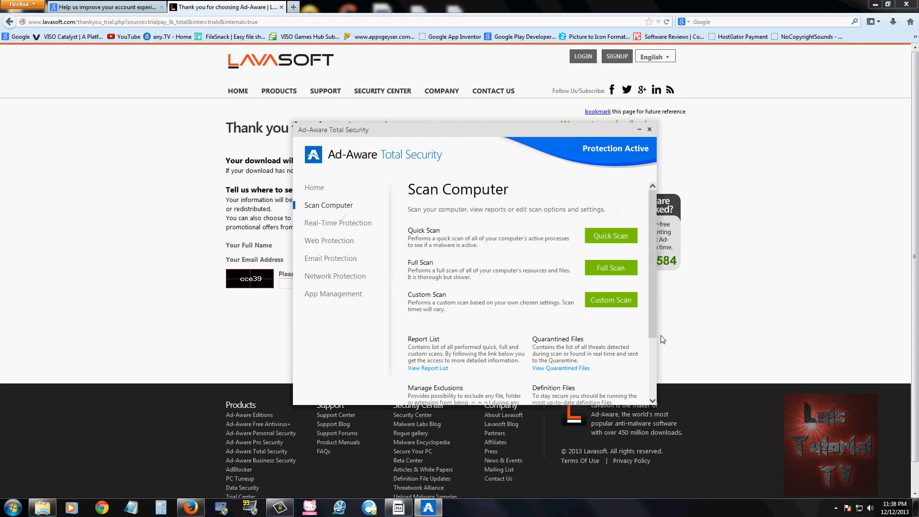
{"action": "mouse_move", "coordinate": [325, 195]}
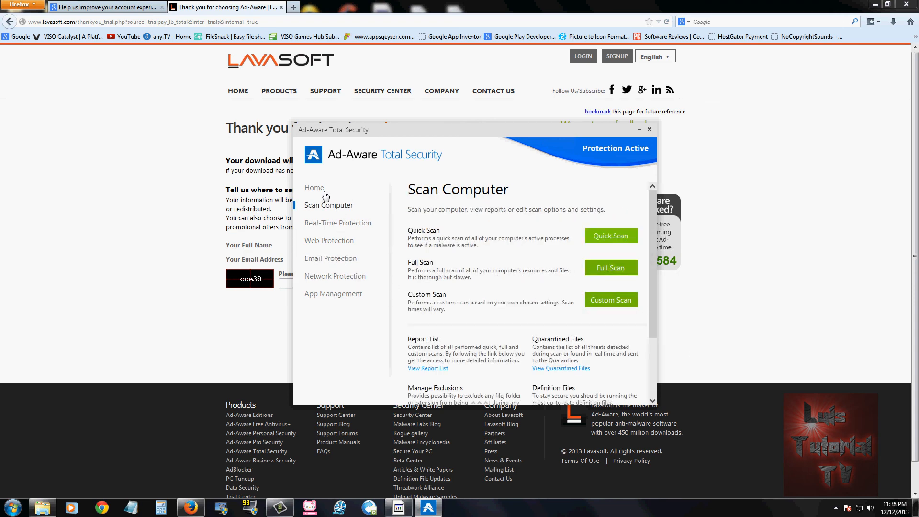
{"action": "left_click", "coordinate": [314, 187]}
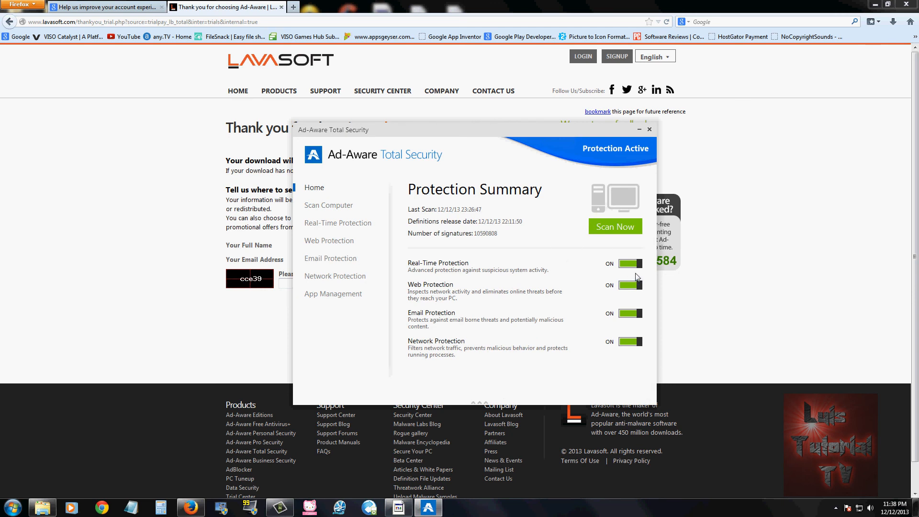
{"action": "mouse_move", "coordinate": [518, 169]}
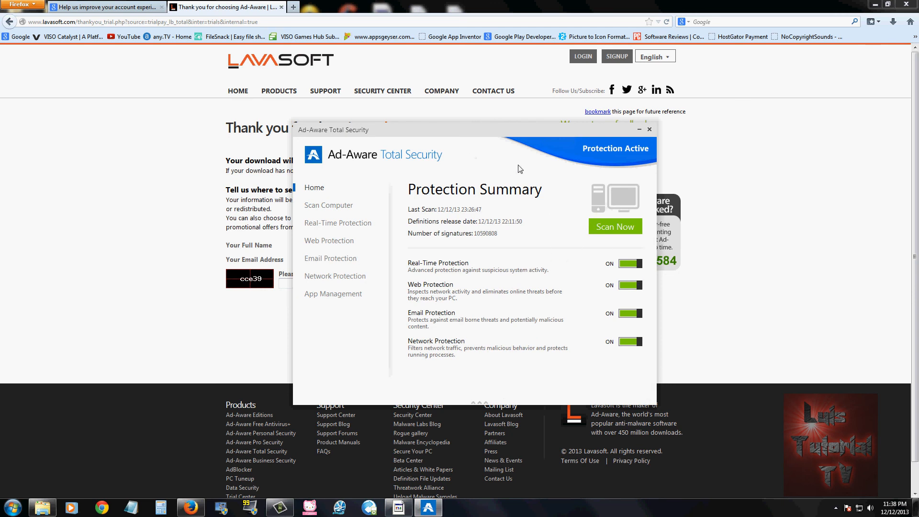
{"action": "mouse_move", "coordinate": [535, 130]}
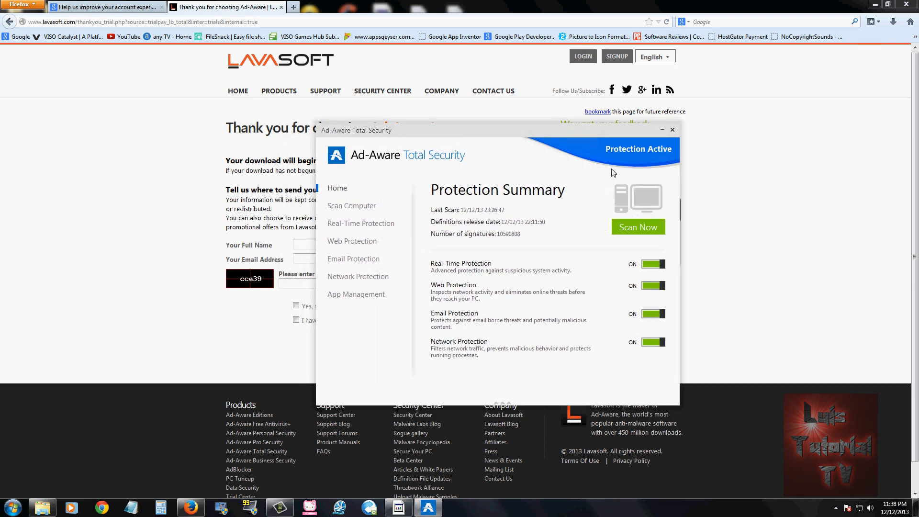
{"action": "mouse_move", "coordinate": [612, 186]}
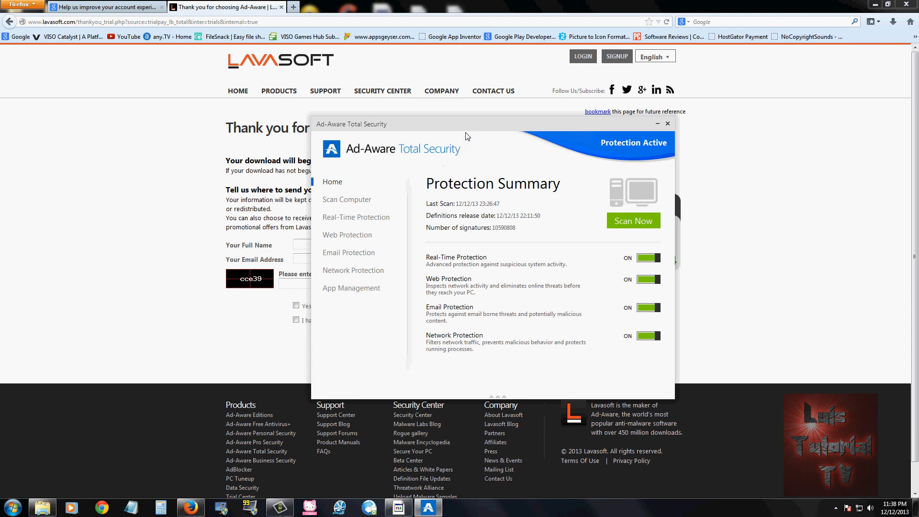
{"action": "mouse_move", "coordinate": [539, 255]}
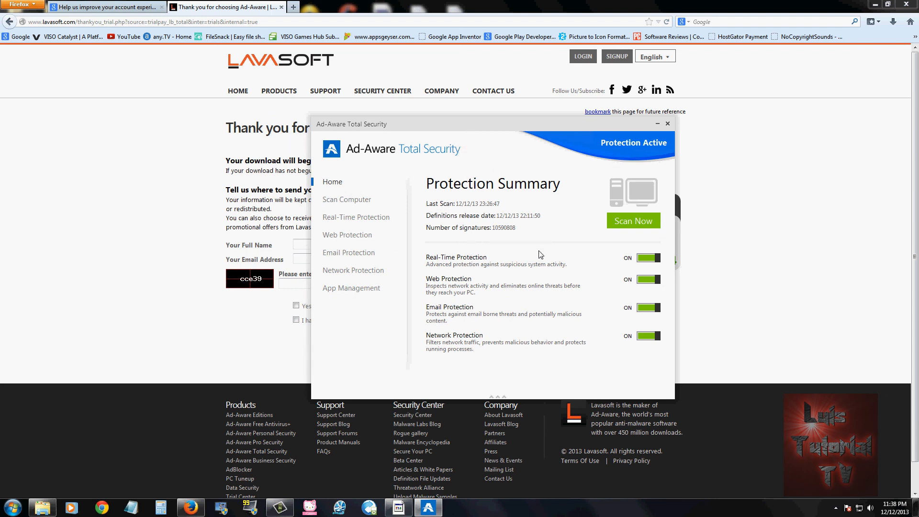
{"action": "mouse_move", "coordinate": [561, 239]}
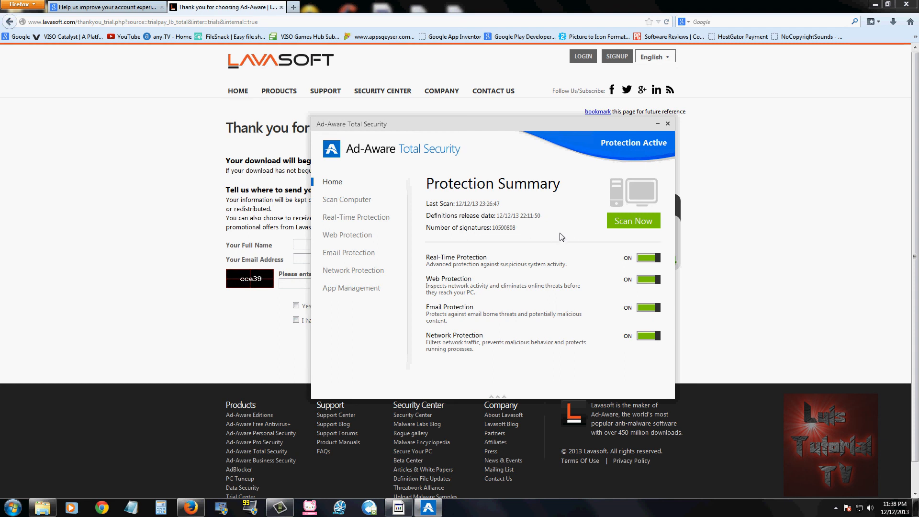
{"action": "mouse_move", "coordinate": [598, 228]}
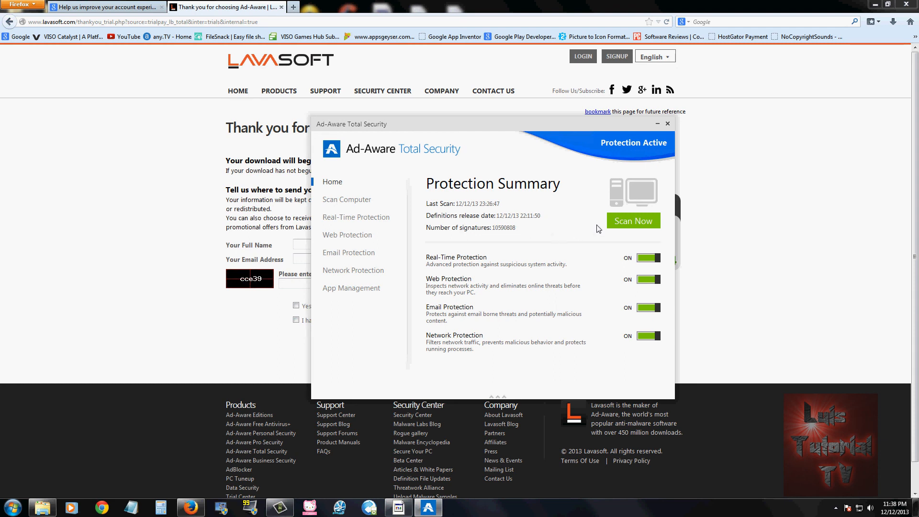
{"action": "mouse_move", "coordinate": [579, 224]}
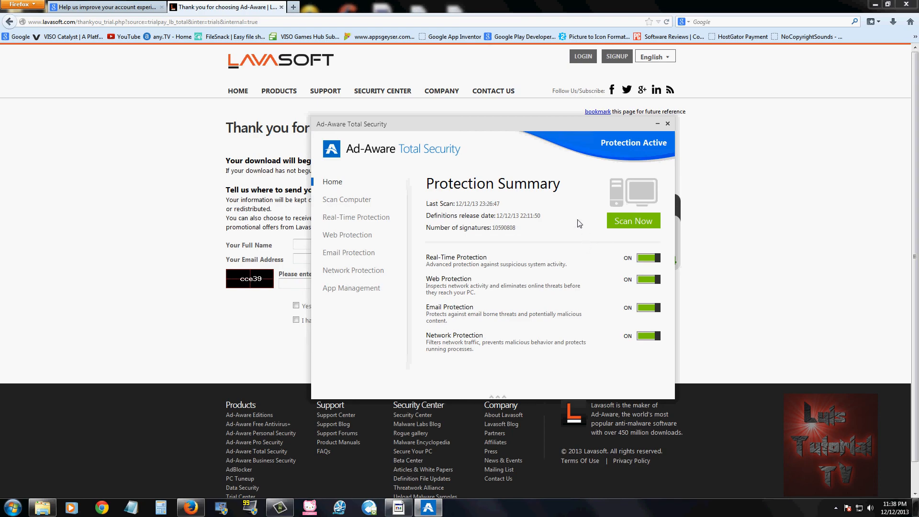